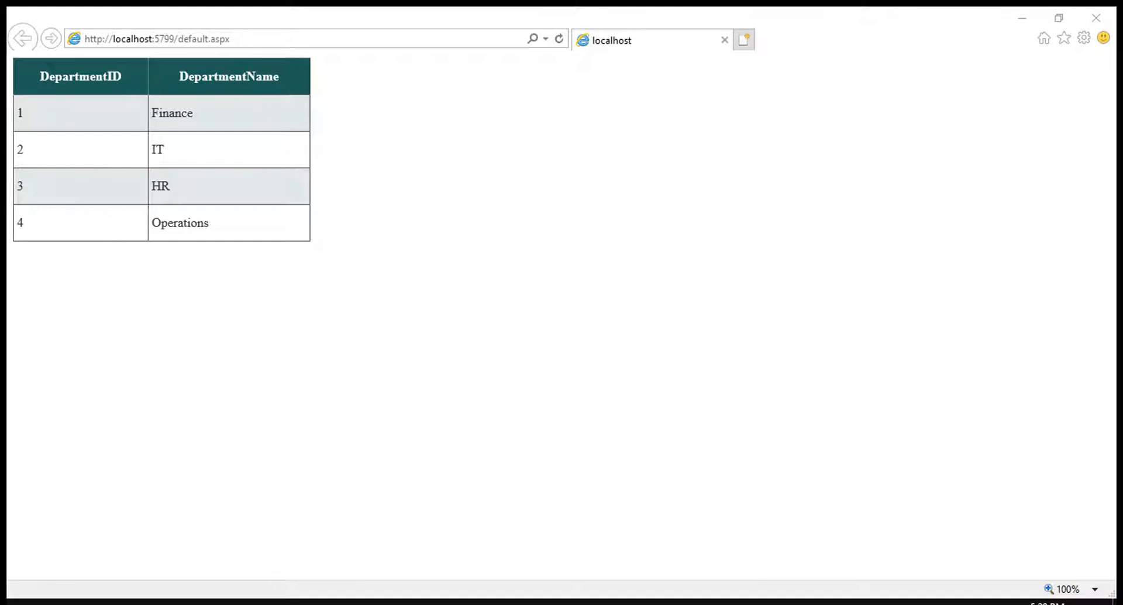
Switch from the browser's departments page back to Visual Studio
key("alt+tab")
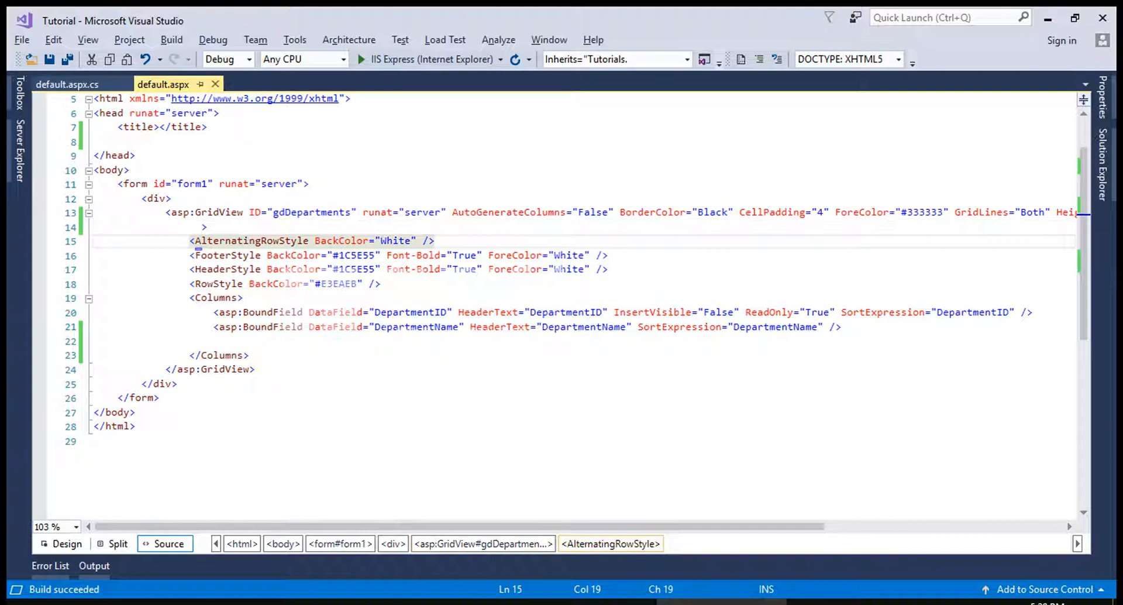
Add a TemplateField with an lnkDelete LinkButton labeled "Delete record" running at server
type("<asp:TemplateField>")
type("<ItemTemplate>")
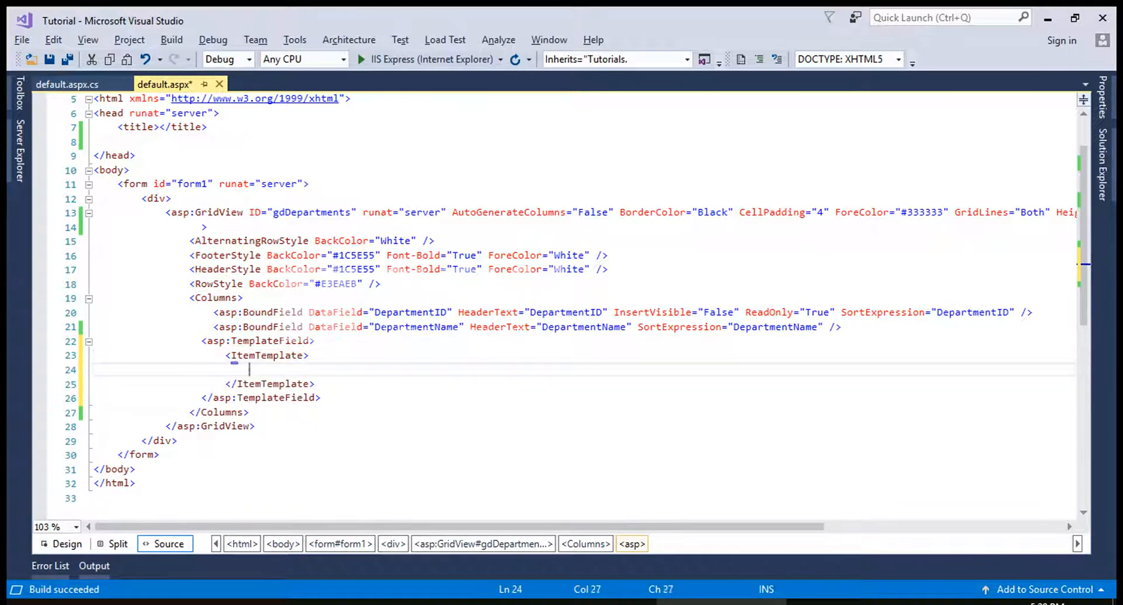
type("asp")
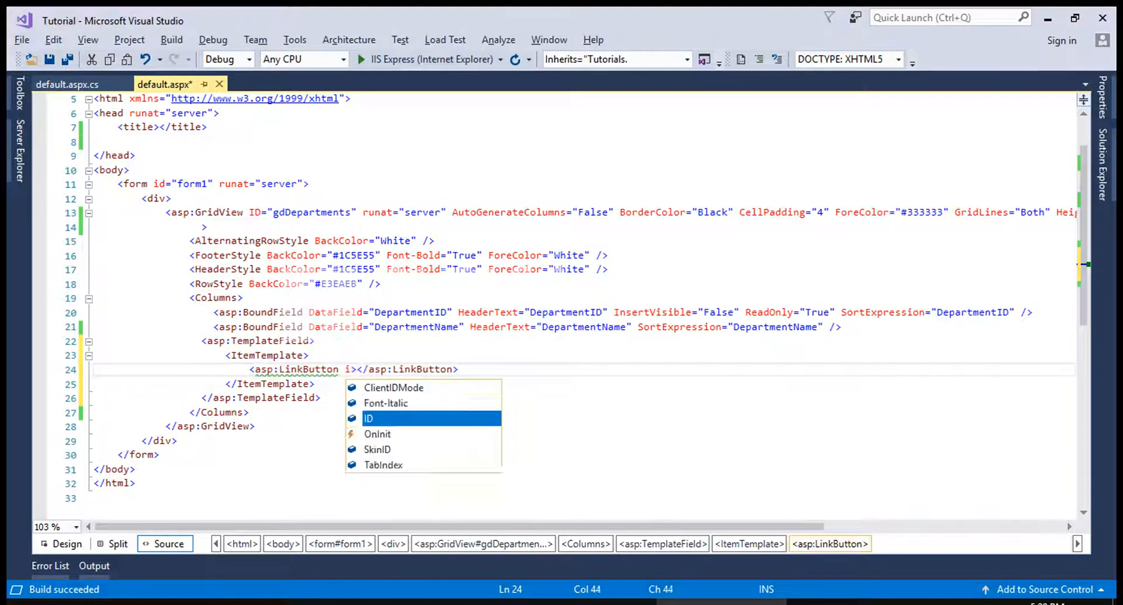
type("ID=\"lnkD")
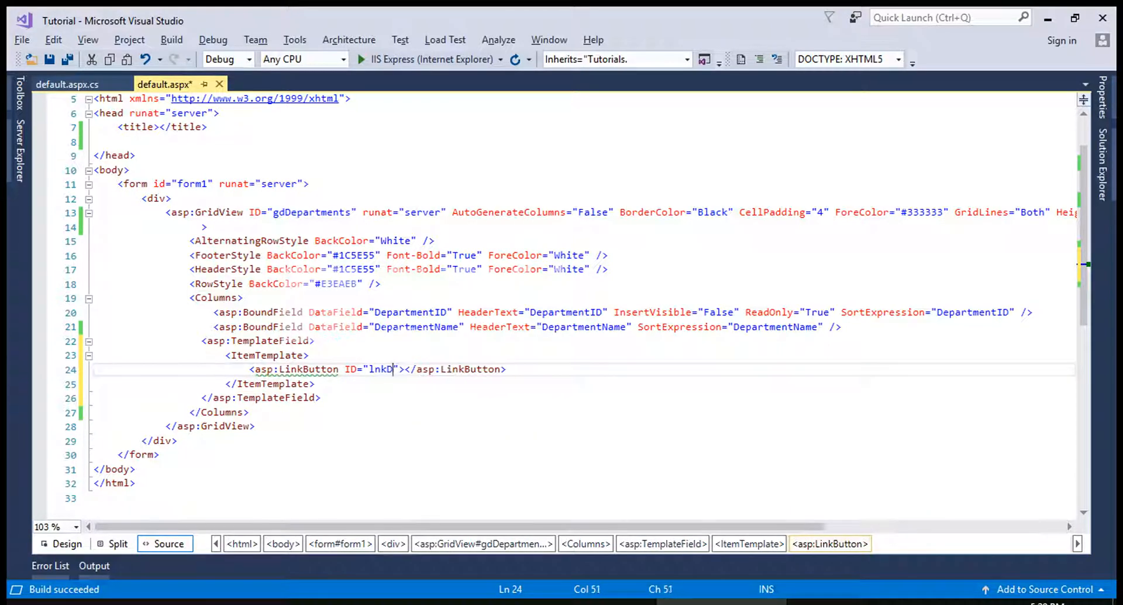
type("elete\" runat=\"server\" Text=\"")
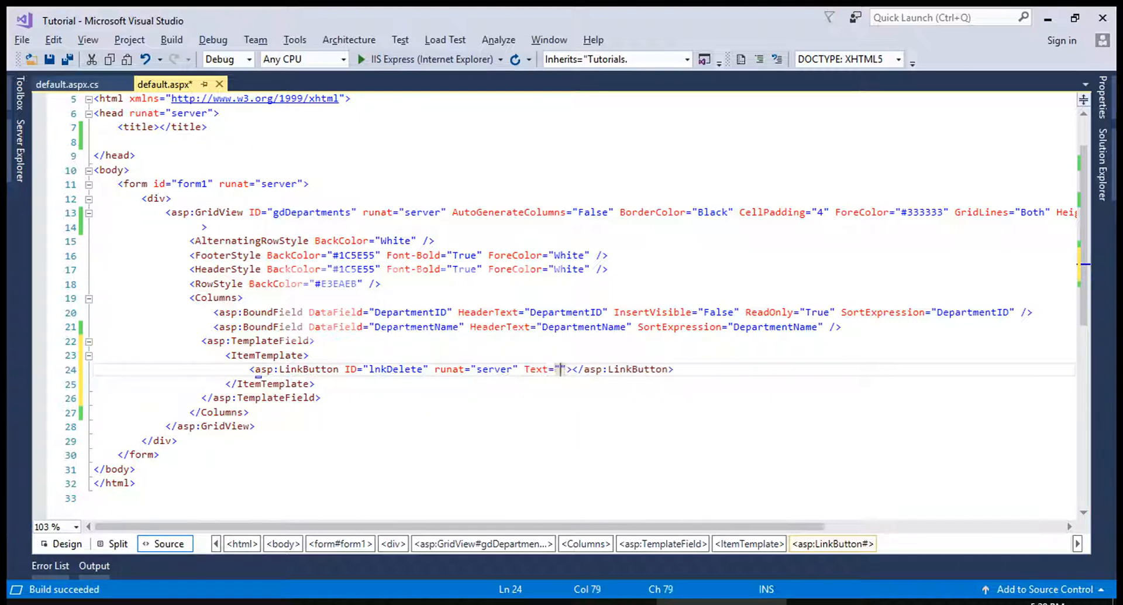
type("Delete record")
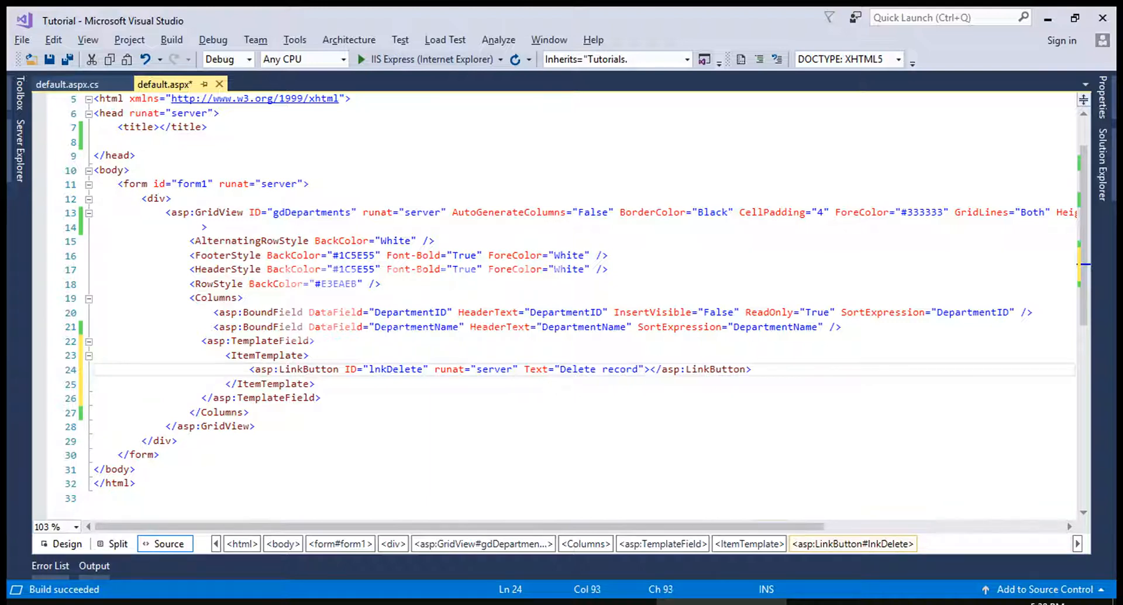
Give lnkDelete an OnClientClick attribute calling ConfirmDelete()
type("OnClientClick=\"\"")
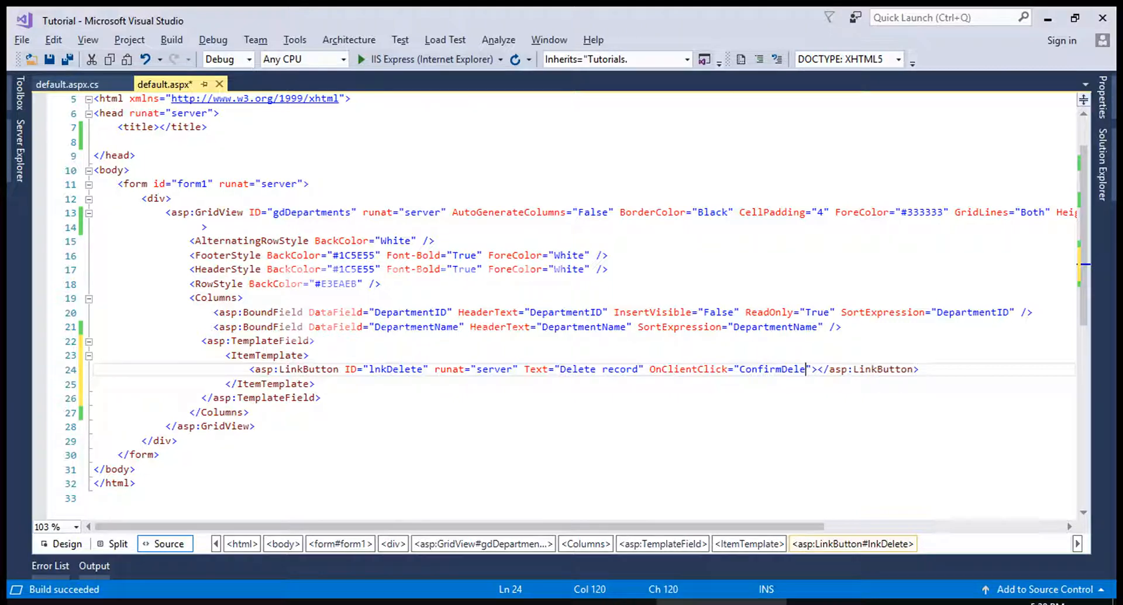
type("()")
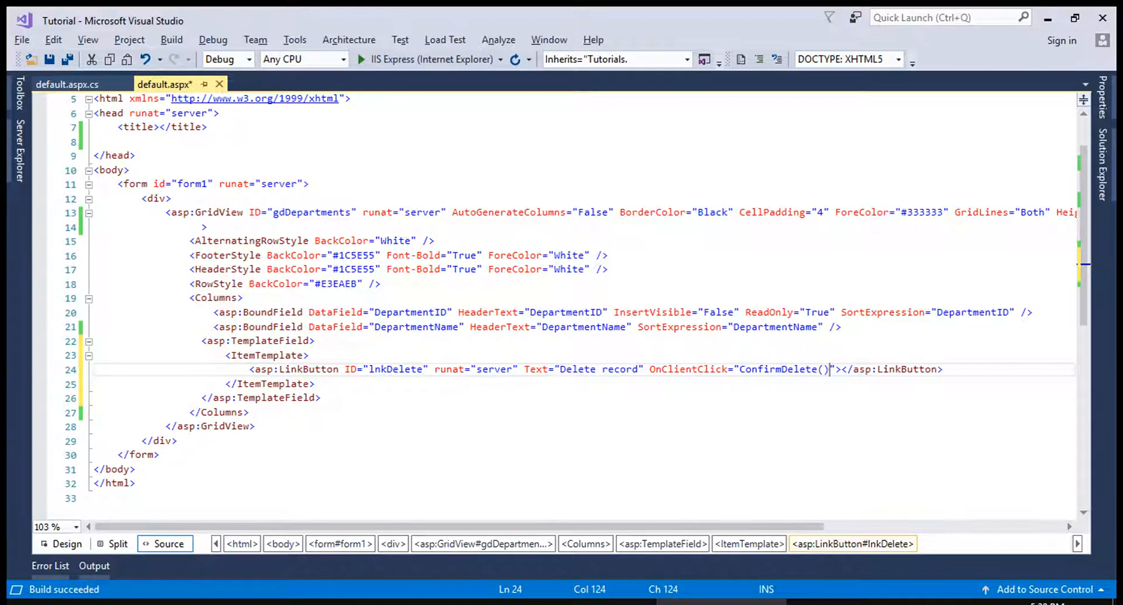
double_click(782, 368)
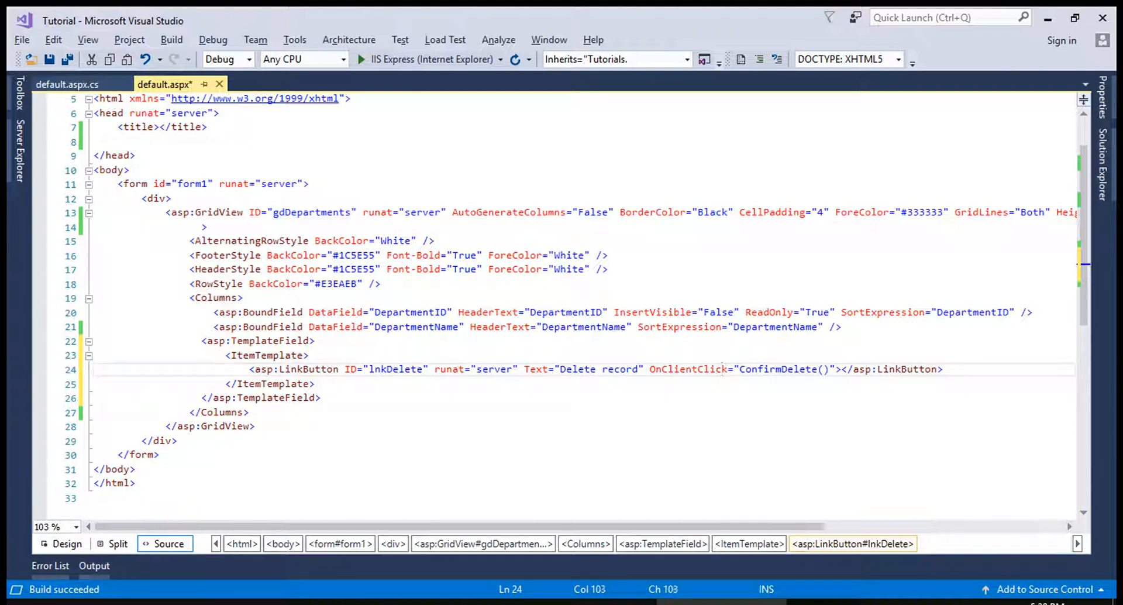
left_click(686, 369)
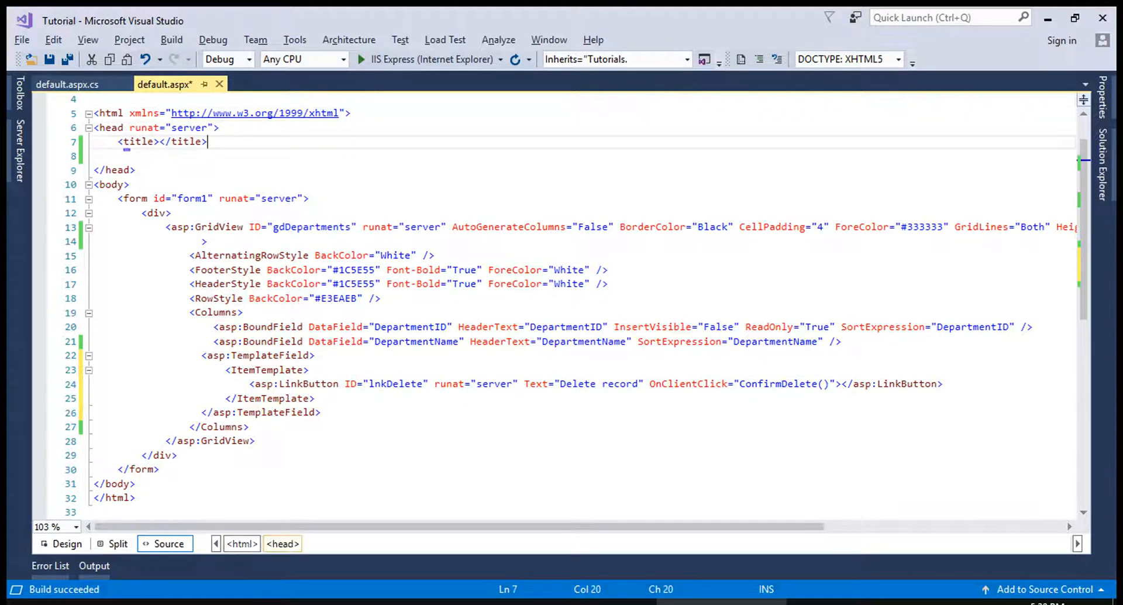
Write a script block with ConfirmDelete() returning confirm("are you sure to delete the record") and run the page
type("<Script type=\"text/javascript\">")
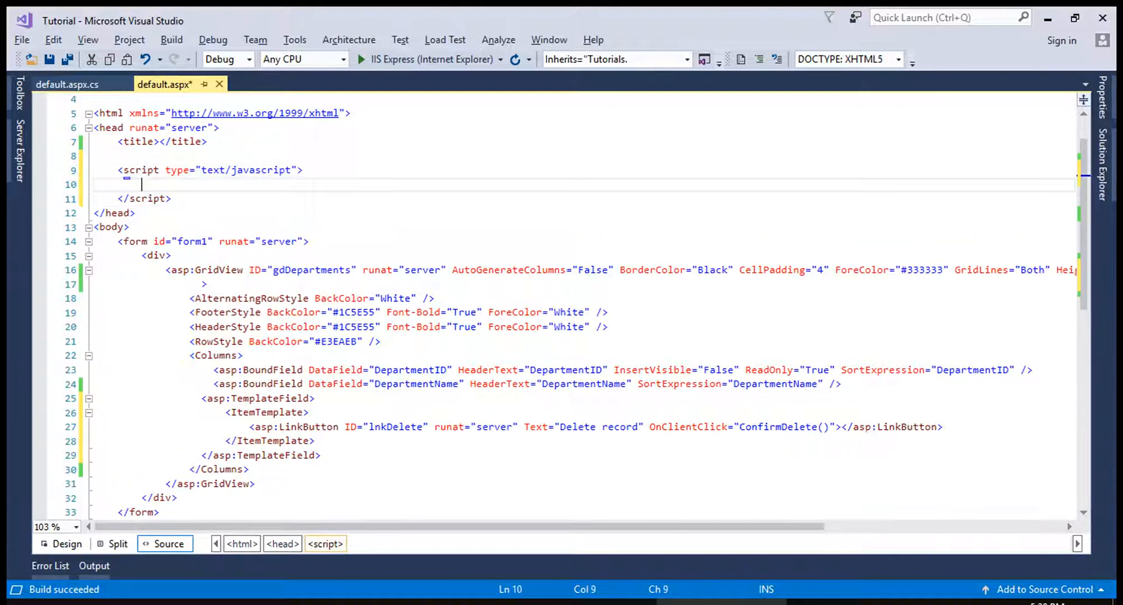
type("function ConfirmDelete()")
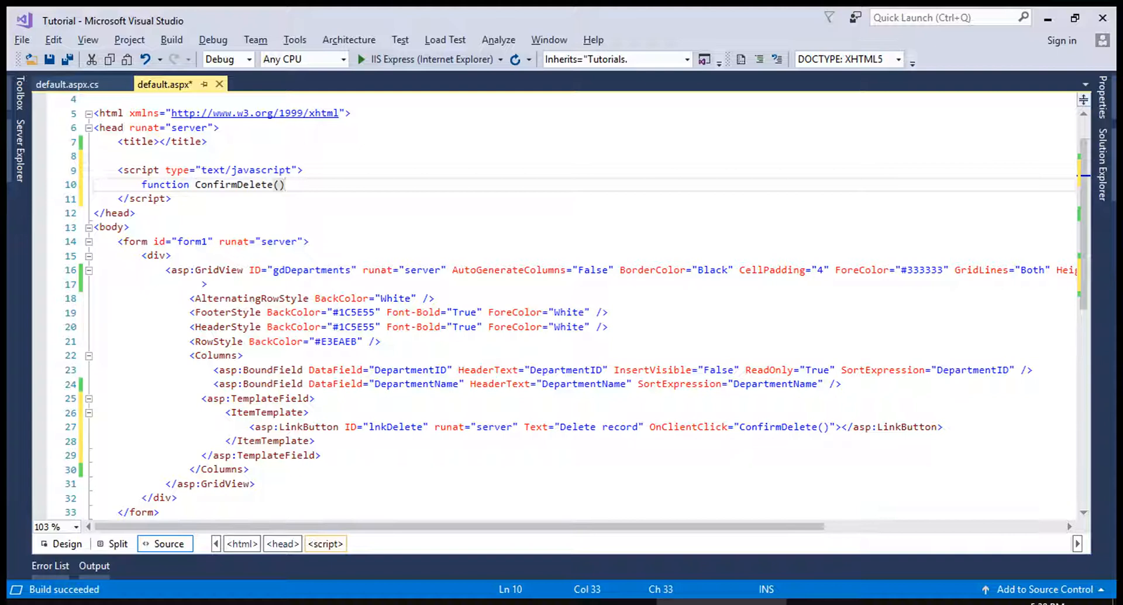
type("{")
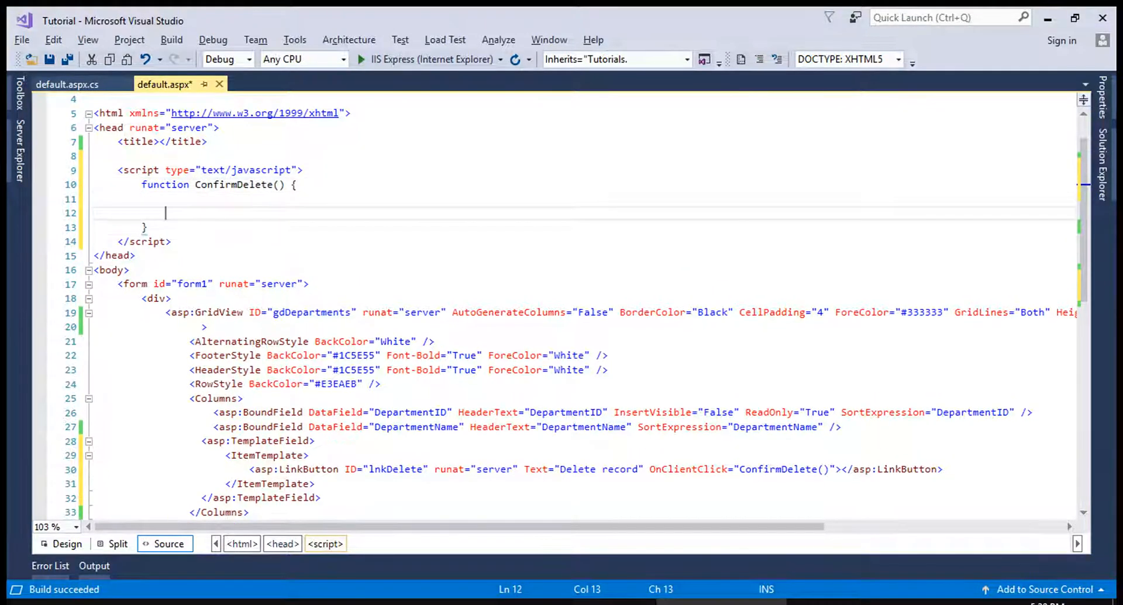
type("return confirm(")
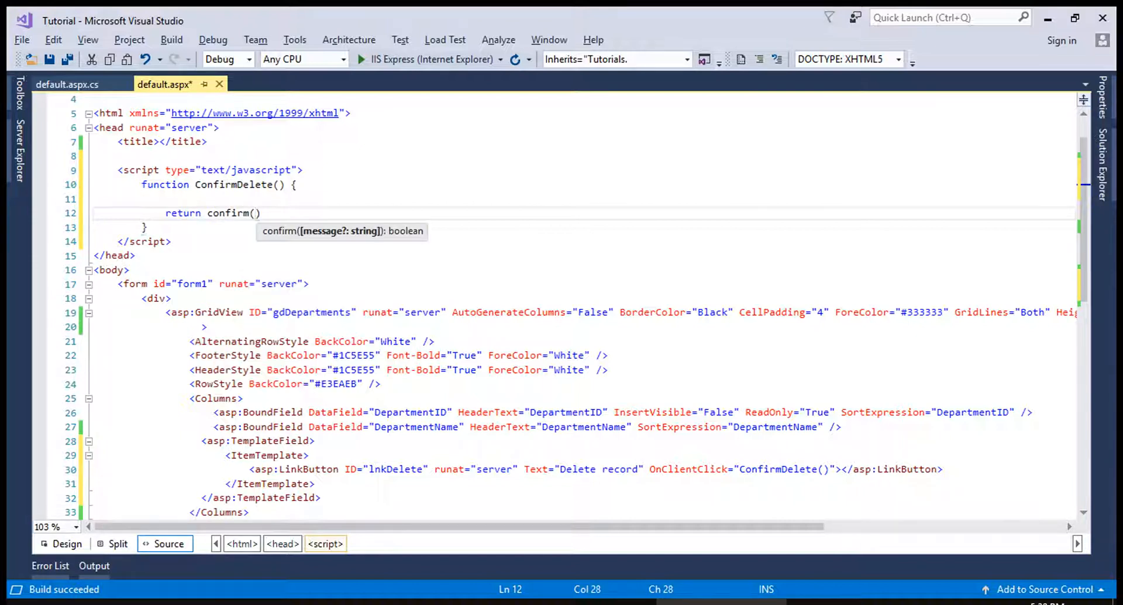
type("\"\");")
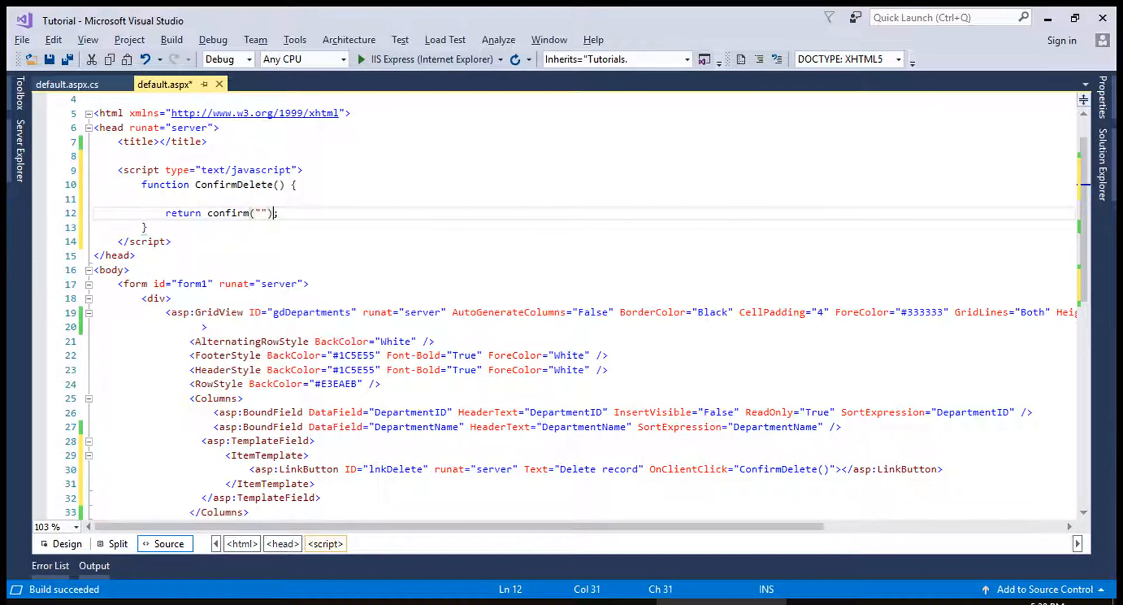
type("are you sure to delete the record")
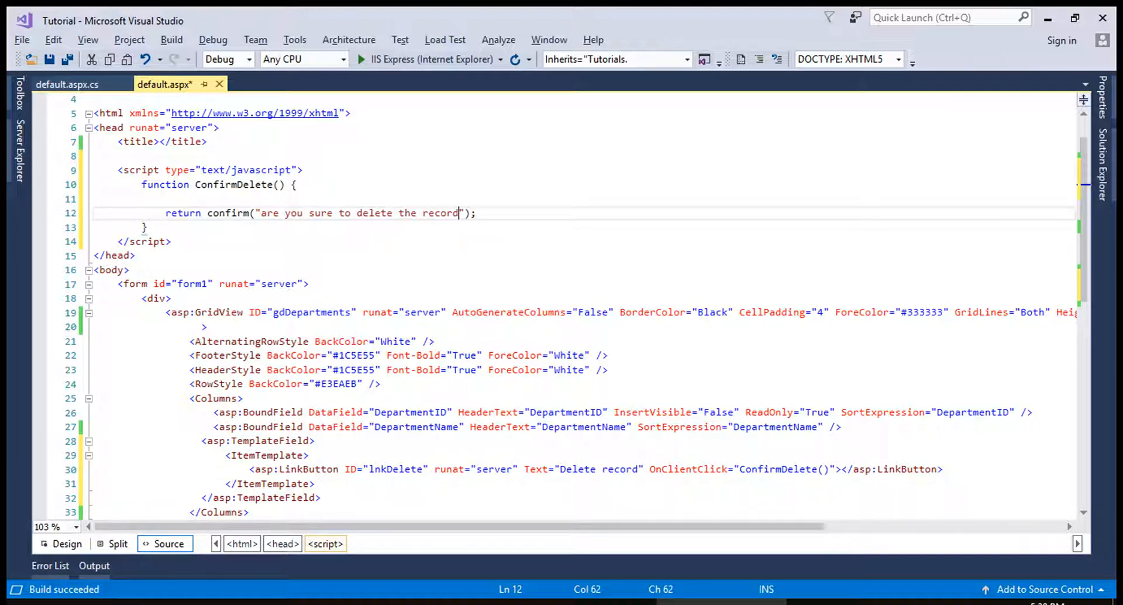
key("ctrl+s")
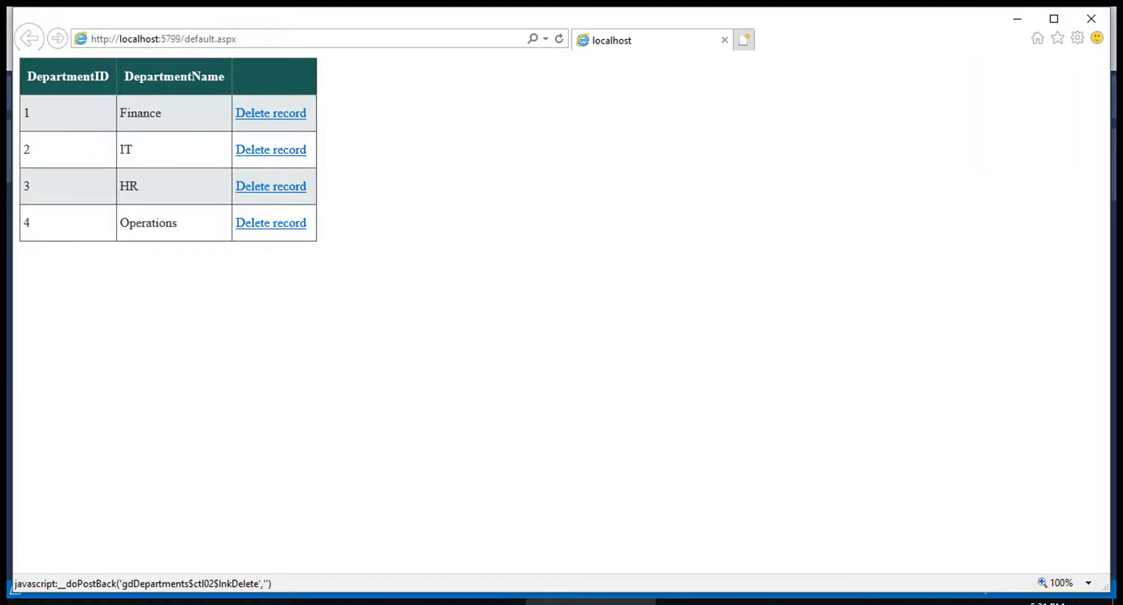
Test a Delete record link on a grid row in the browser
left_click(270, 186)
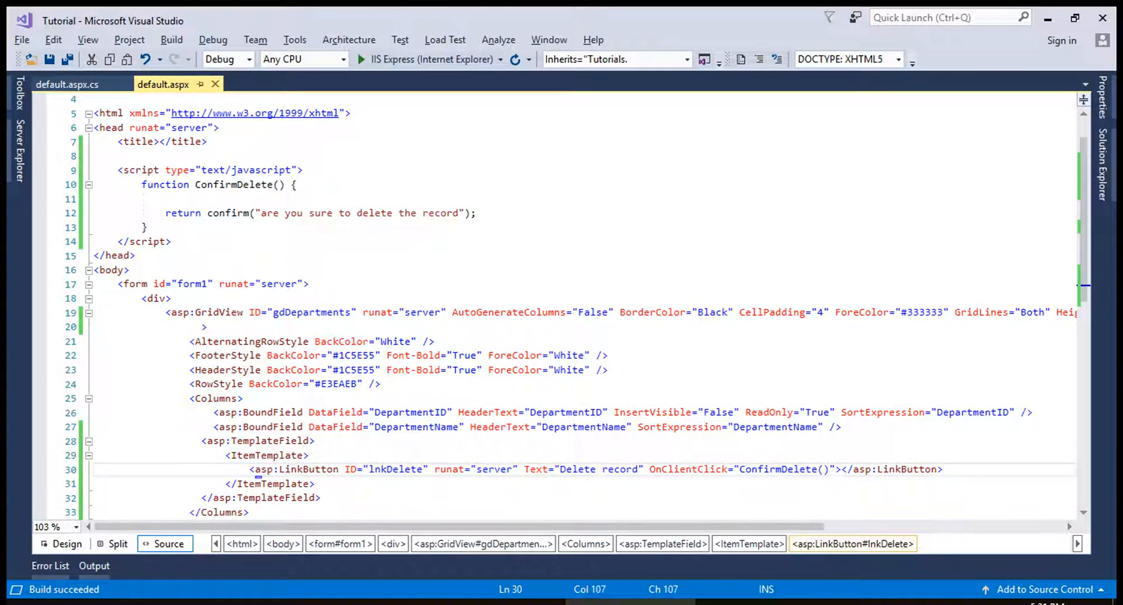
Add OnRowDataBound="gdDepartments_RowDataBound" to the GridView tag via IntelliSense
left_click_drag(645, 469, 841, 469)
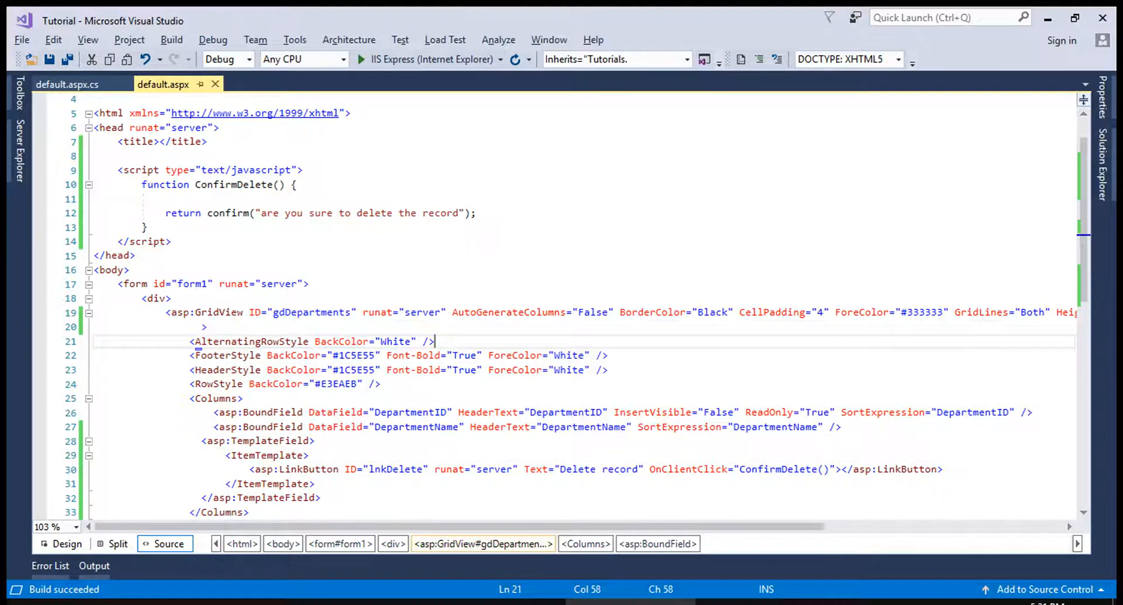
type("onro")
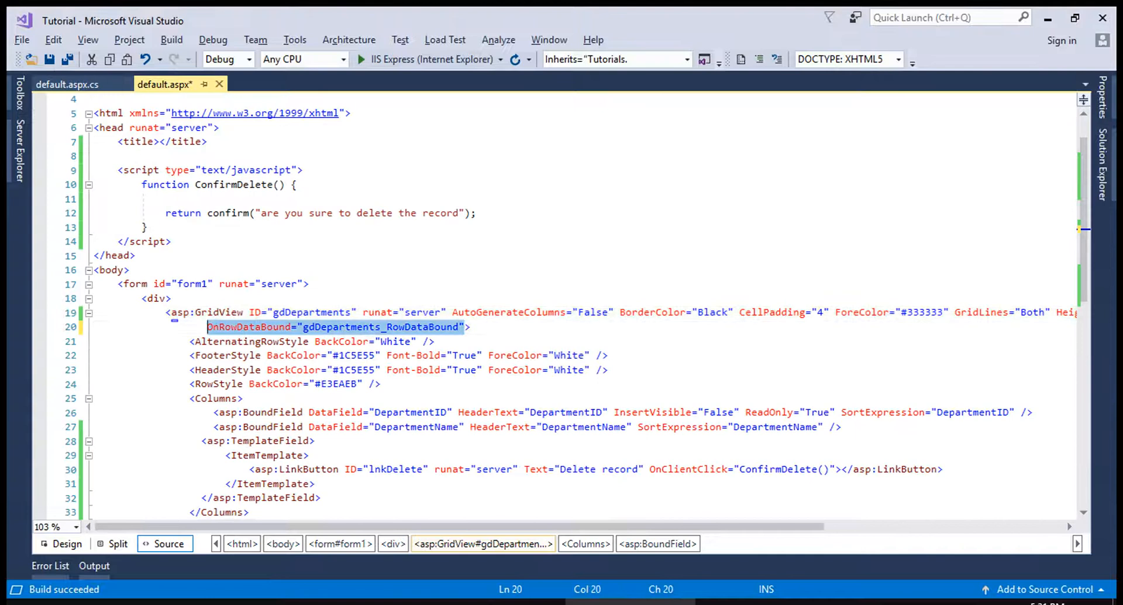
type("onr")
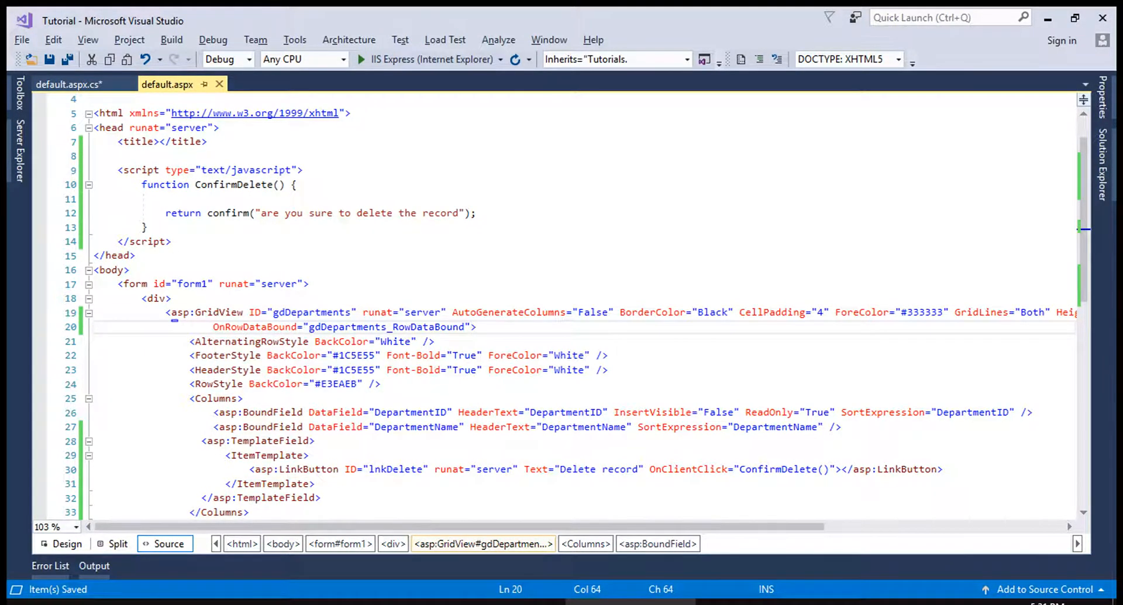
Write an if checking e.Row.RowType is DataRow that calls e.Row.FindControl("")
type("f")
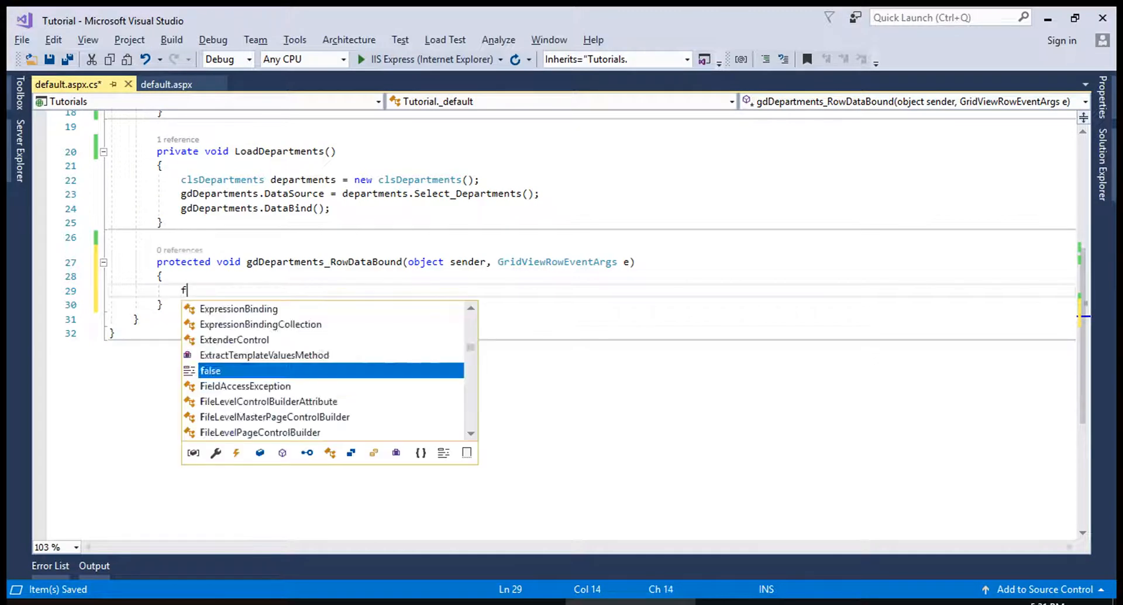
type("if (e.Row.")
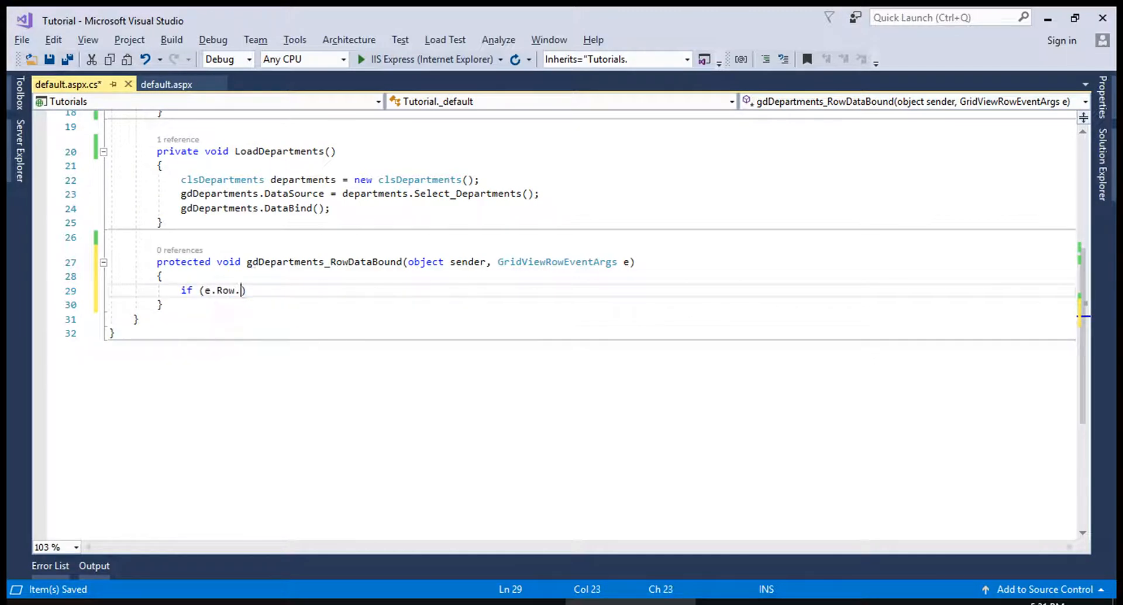
type("rolRowType.DataRow")
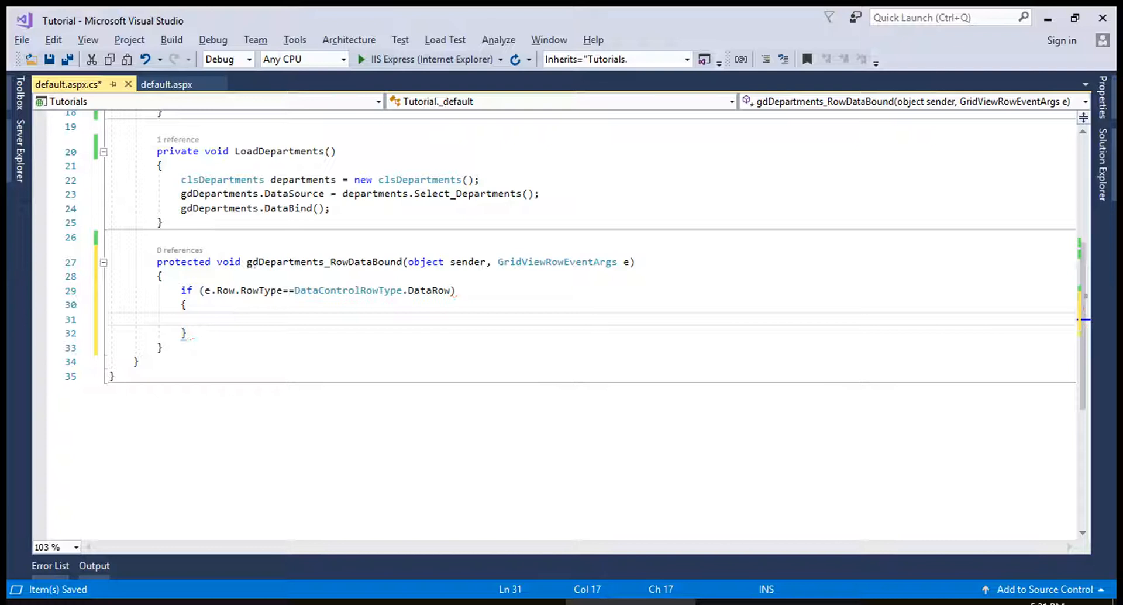
type("e.Row")
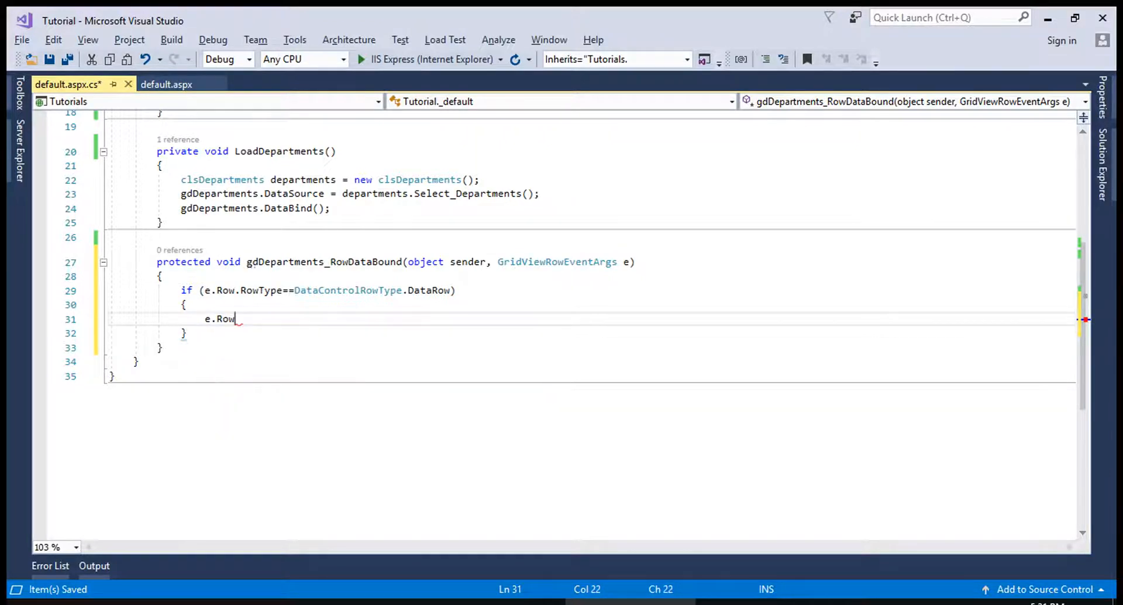
type(".FindControl(\"\")")
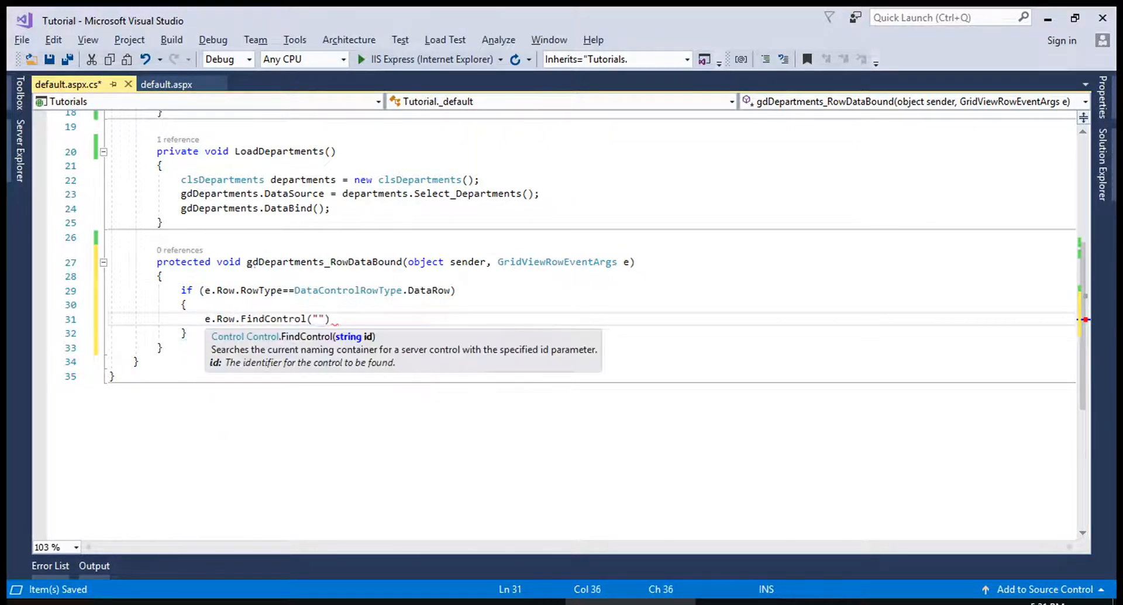
left_click(166, 84)
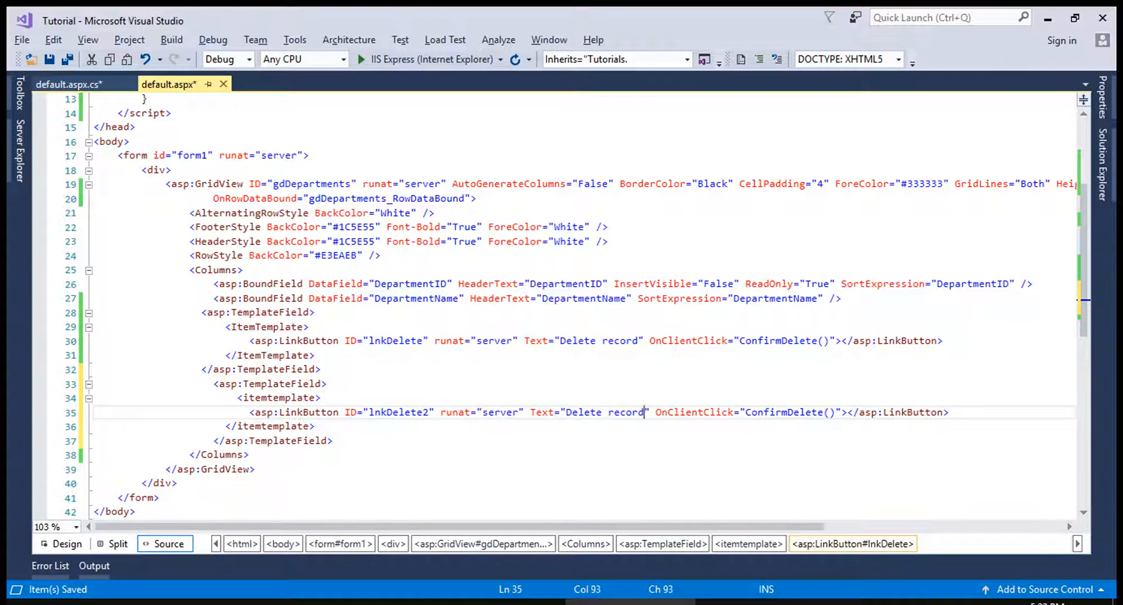
Change lnkDelete2's text to "Delete record from rowdatabound" and remove its OnClientClick
type("from row")
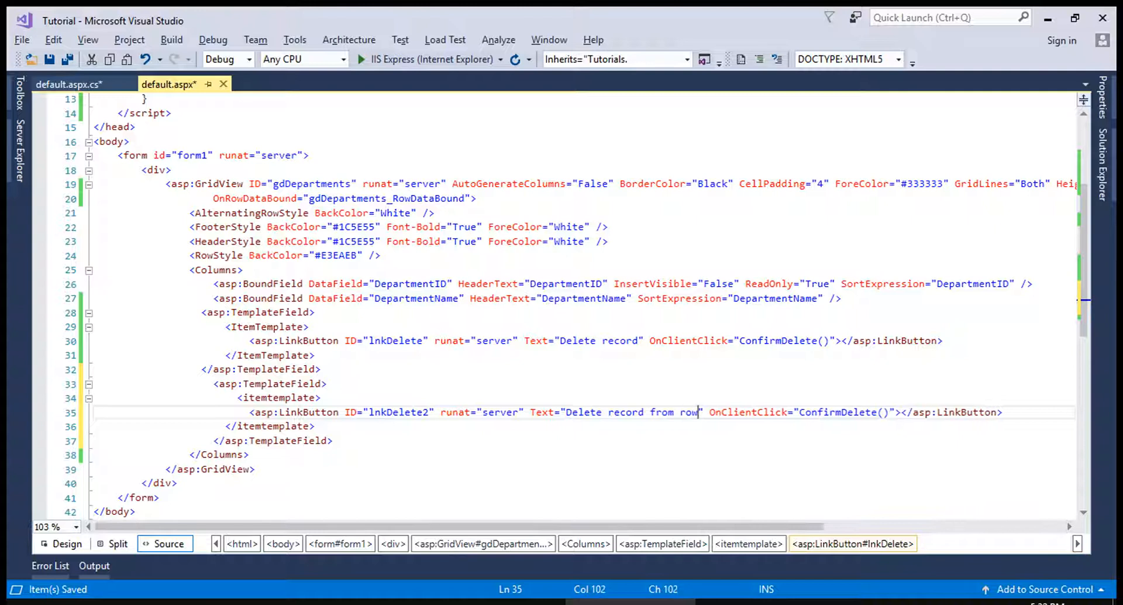
type("databound")
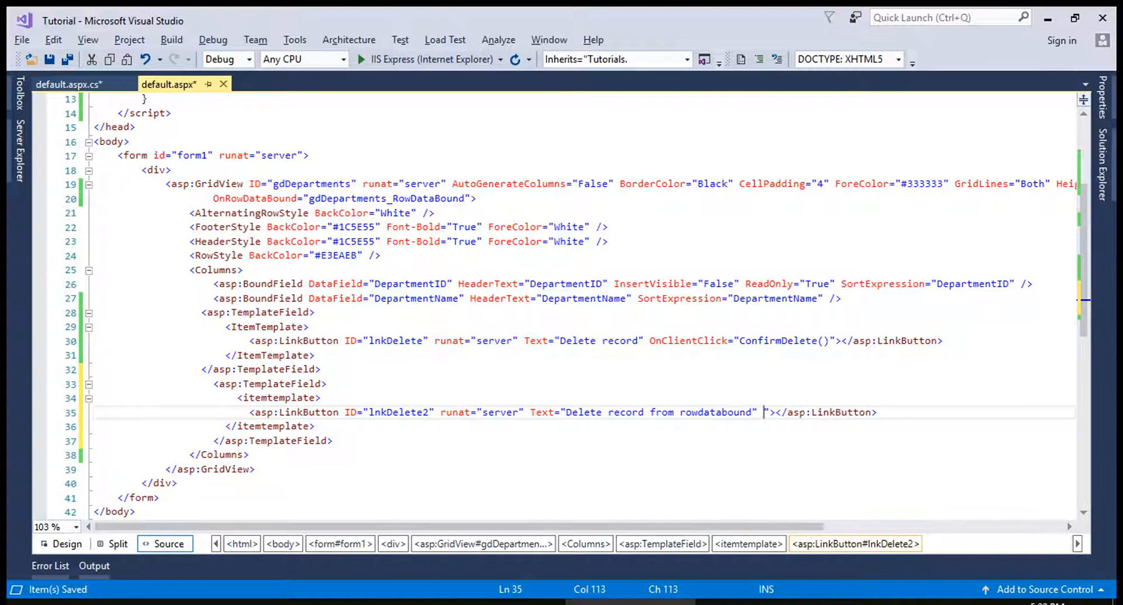
left_click(67, 84)
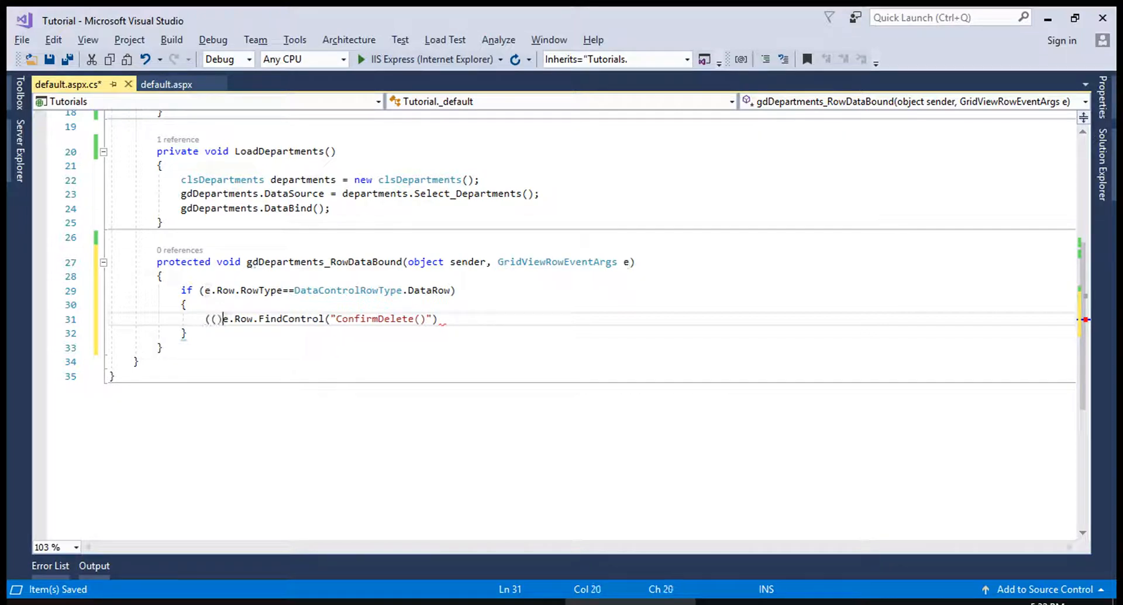
Cast e.Row.Cells[3].FindControl(...) to LinkButton and access its Attributes
type("LinkButton")
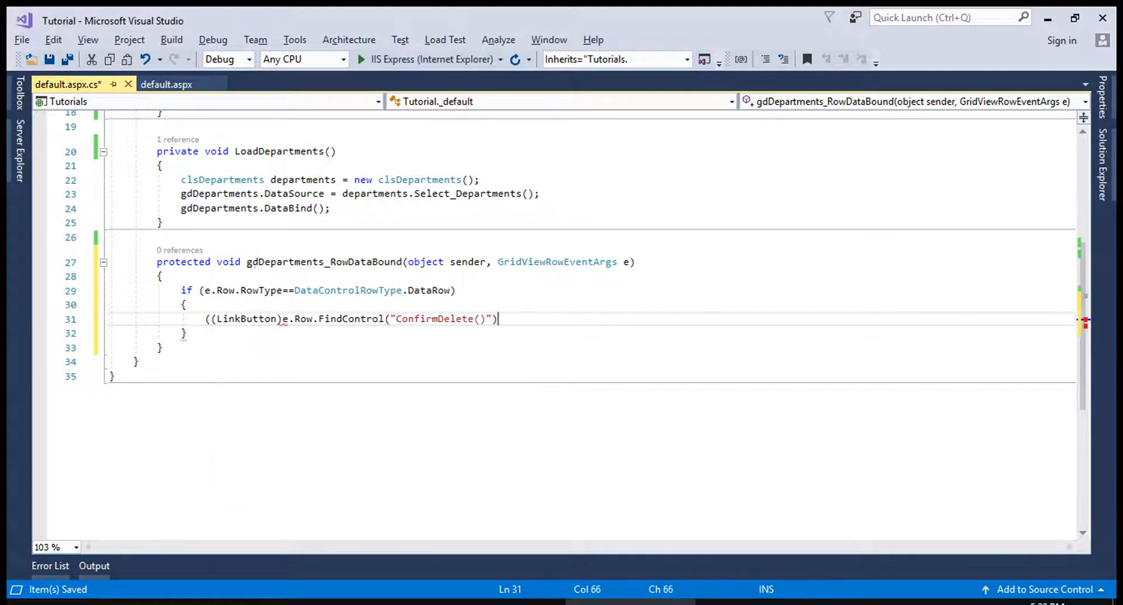
type(")")
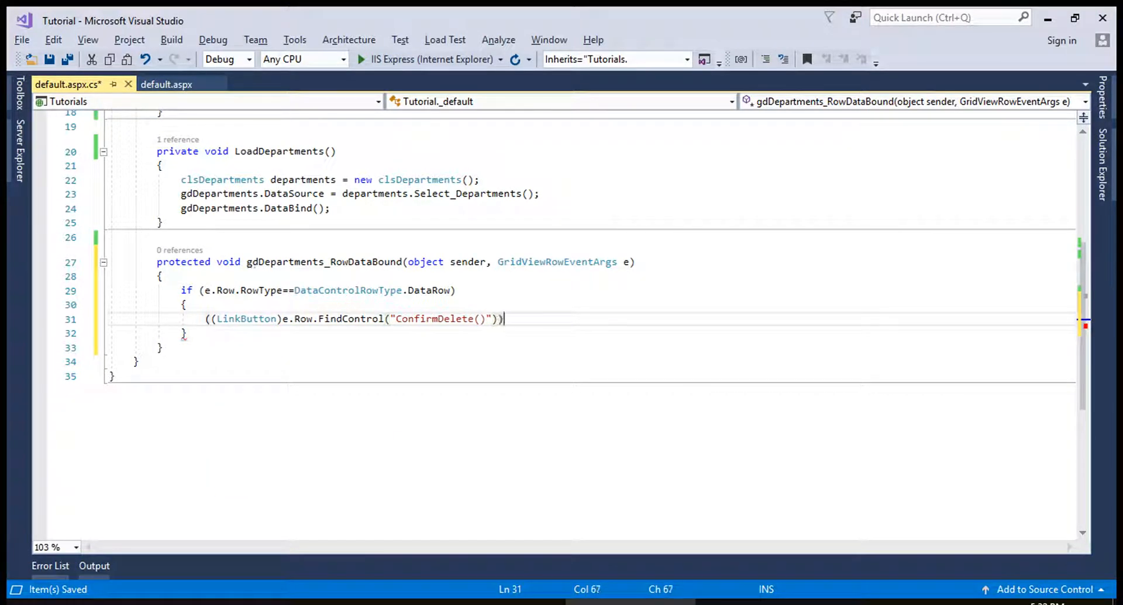
type(".at")
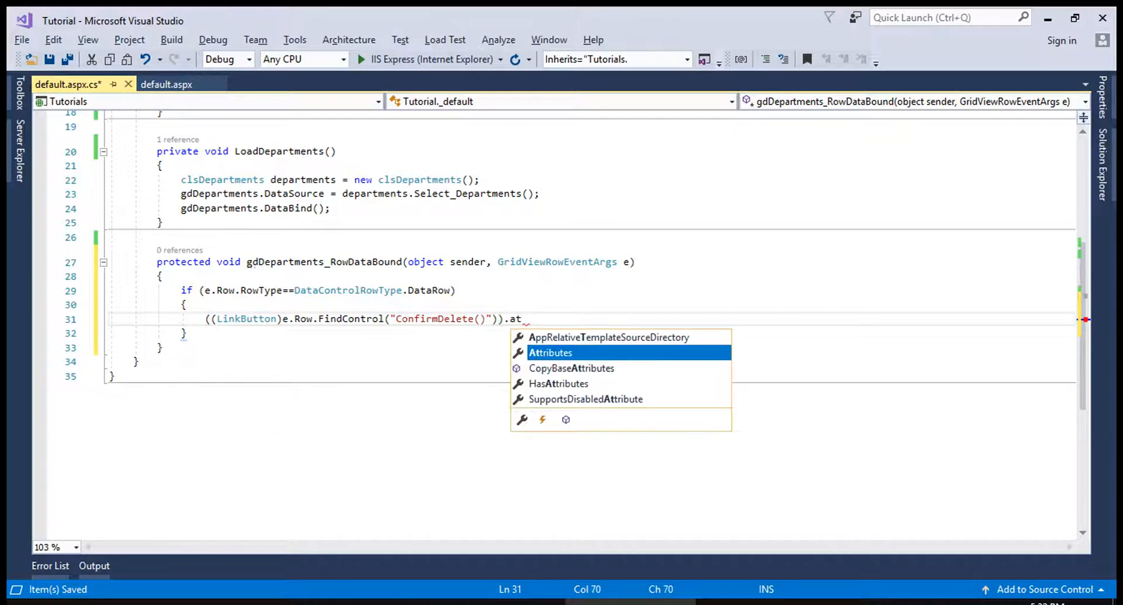
type("Attributes")
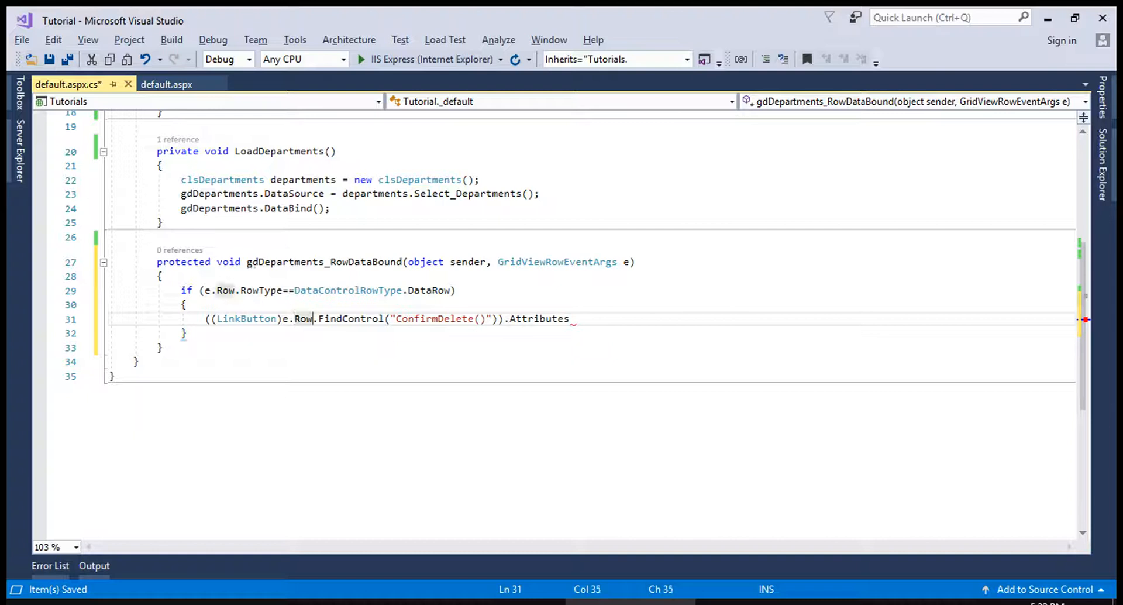
type("Cells")
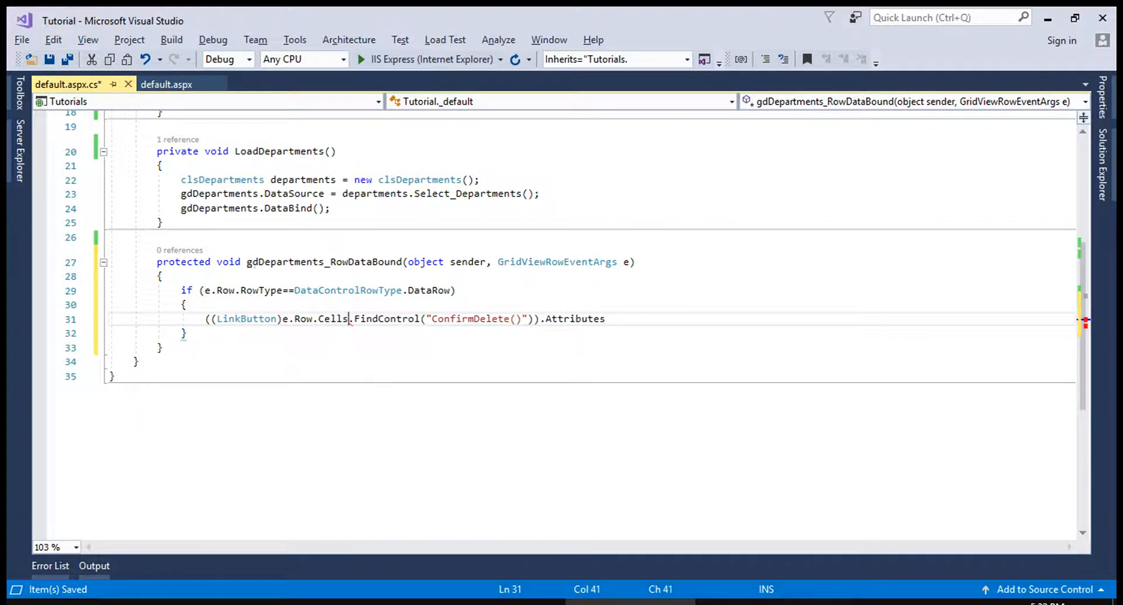
type("[")
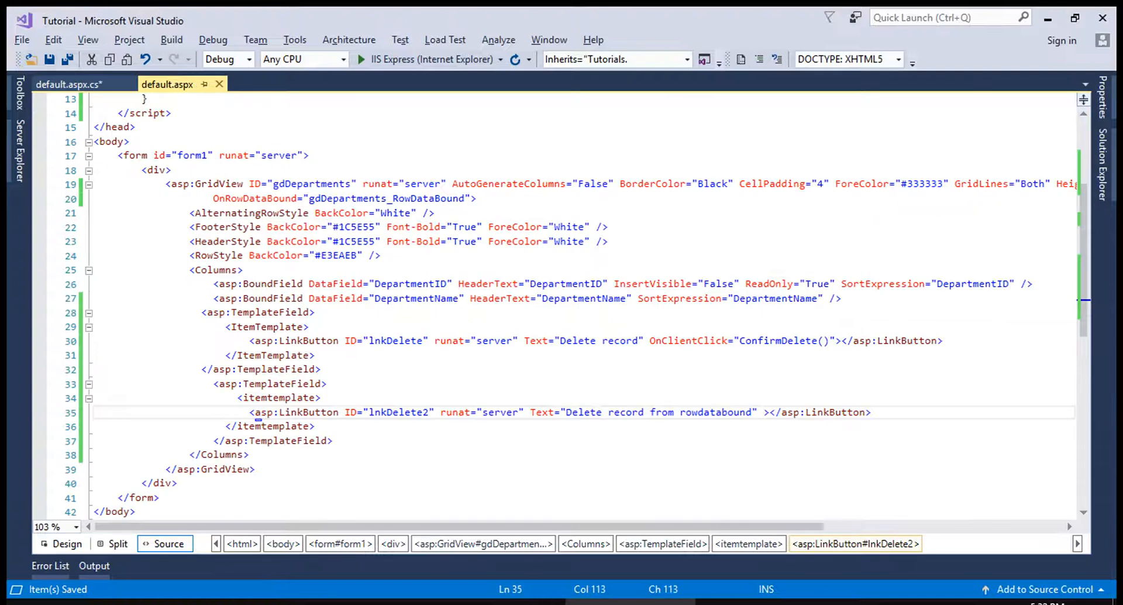
Check the template column markup, then start an Attributes.Add("") call on the cast button
left_click(273, 326)
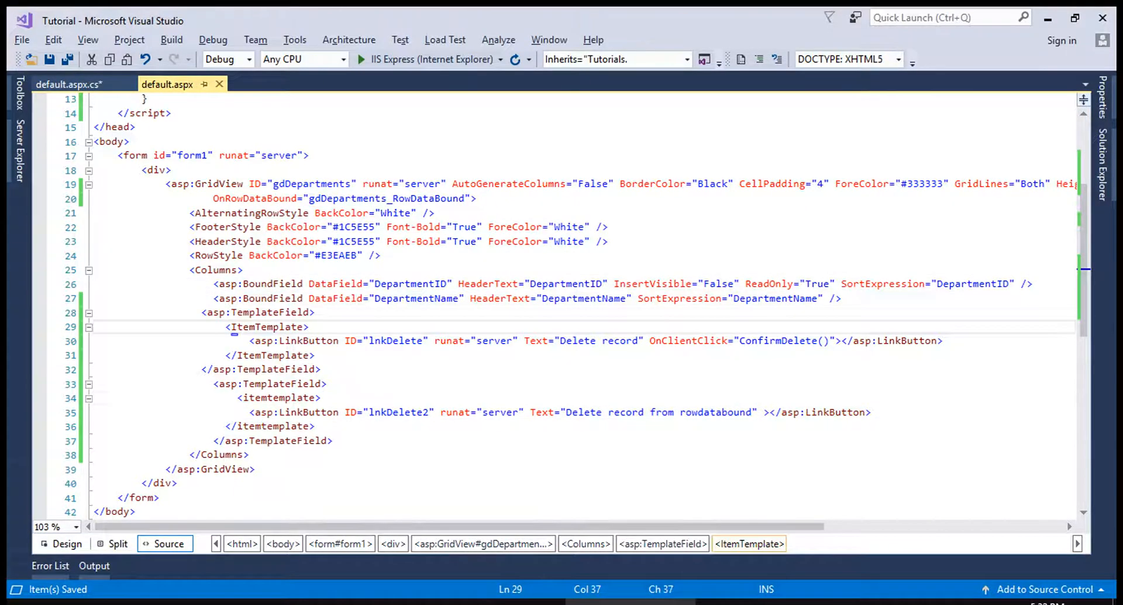
left_click(66, 85)
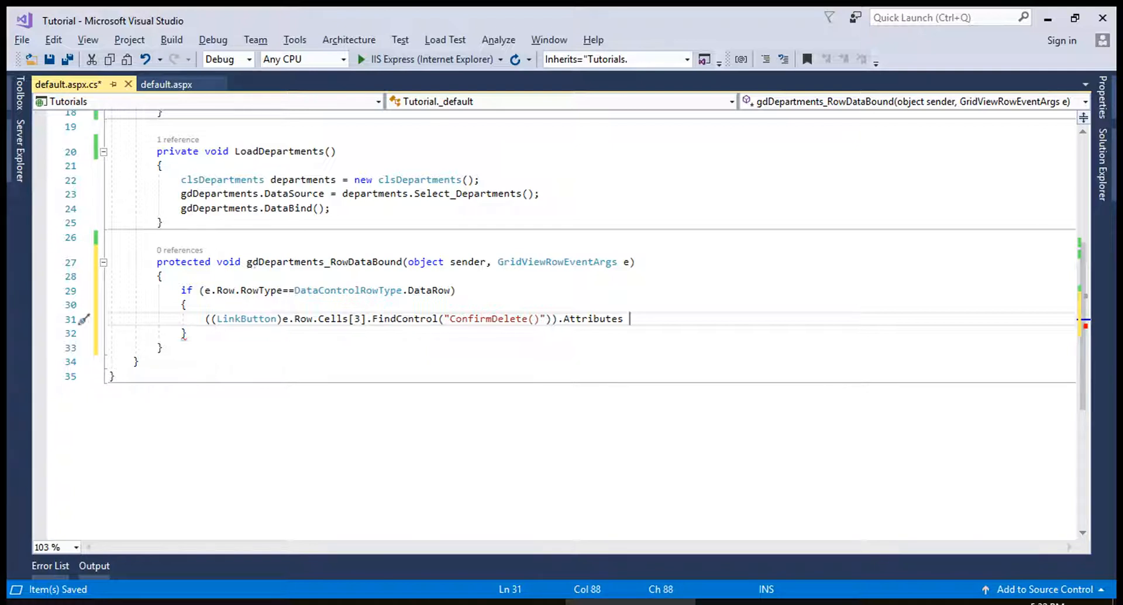
key("backspace")
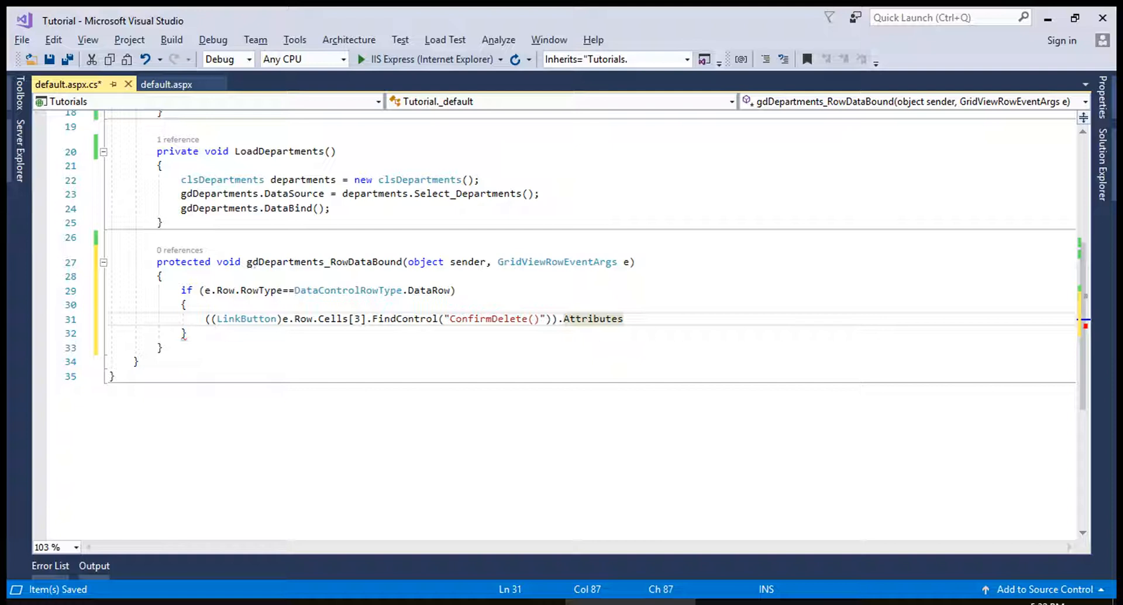
type(".Add(")
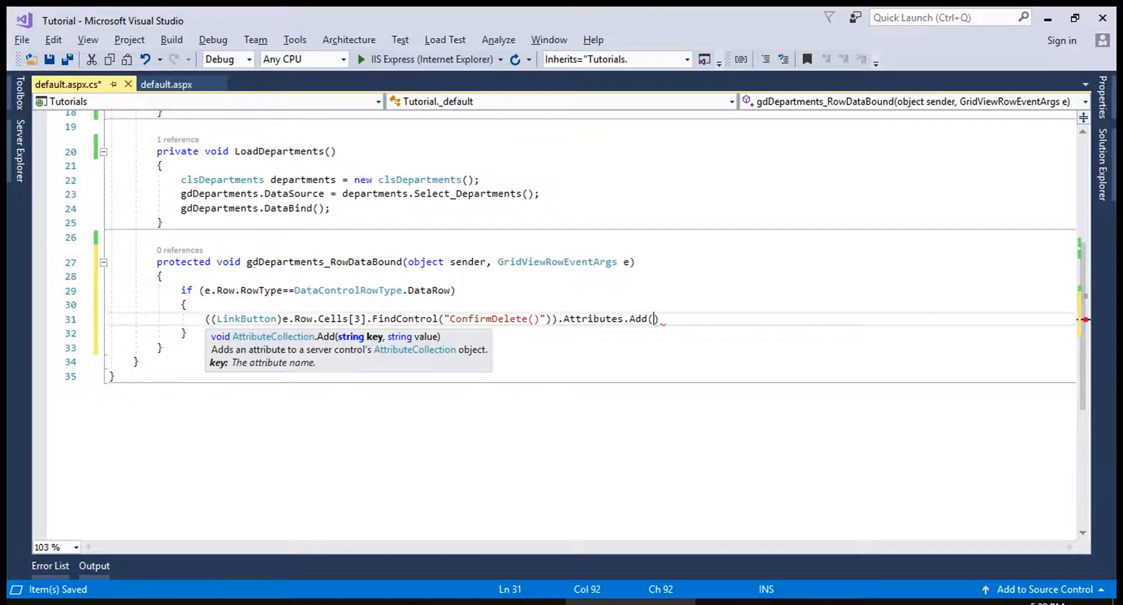
type("\"\"")
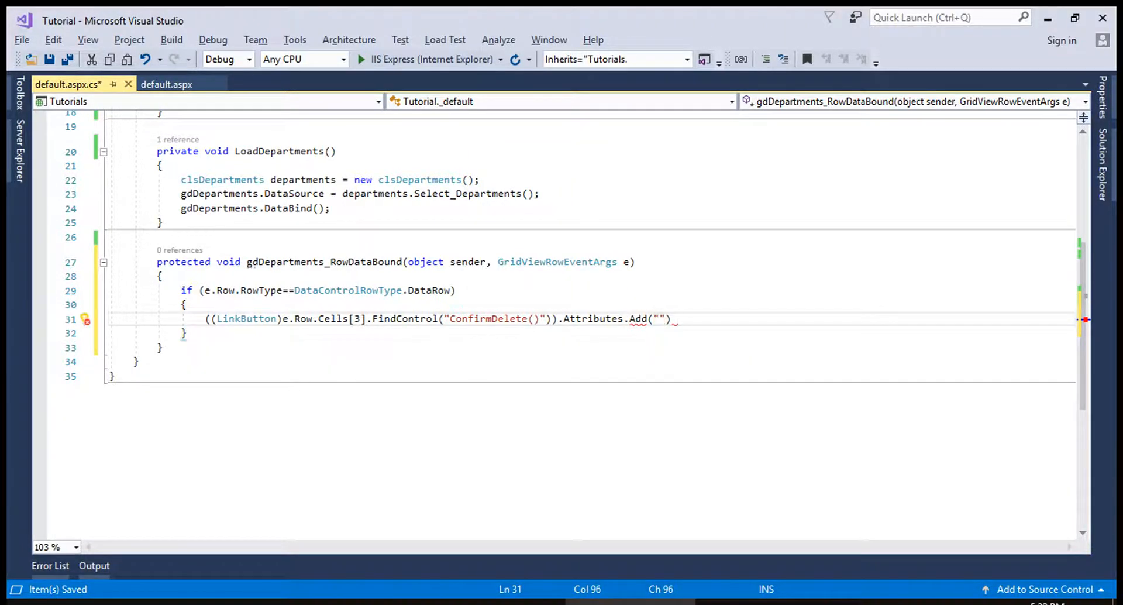
Complete Attributes.Add("onclick", "javascript: ConfirmDelete()") using the script's function name
left_click(166, 84)
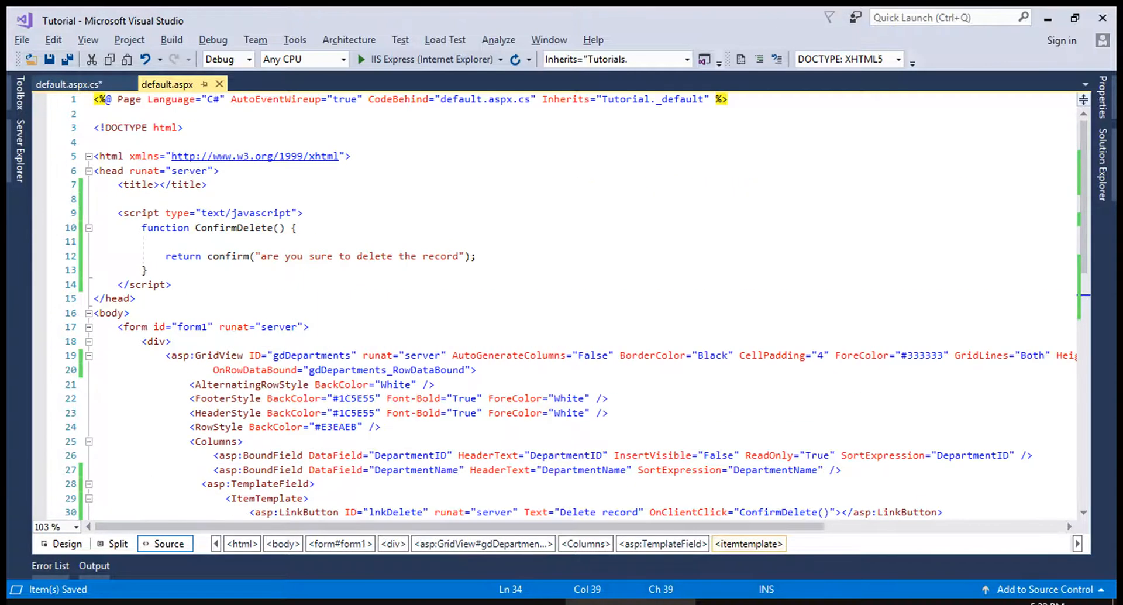
double_click(232, 227)
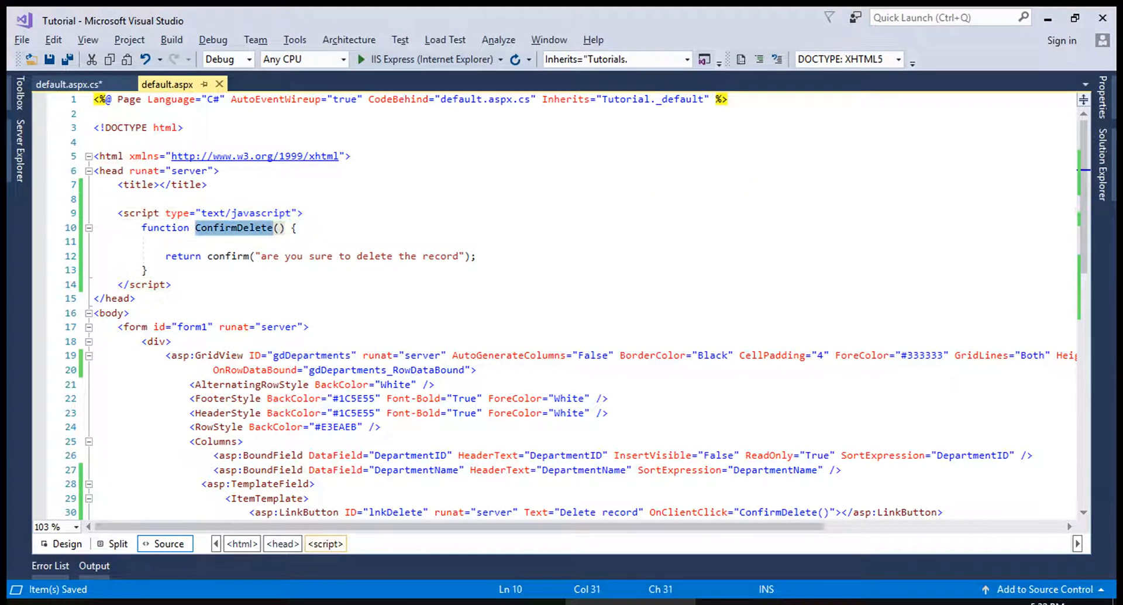
left_click(68, 84)
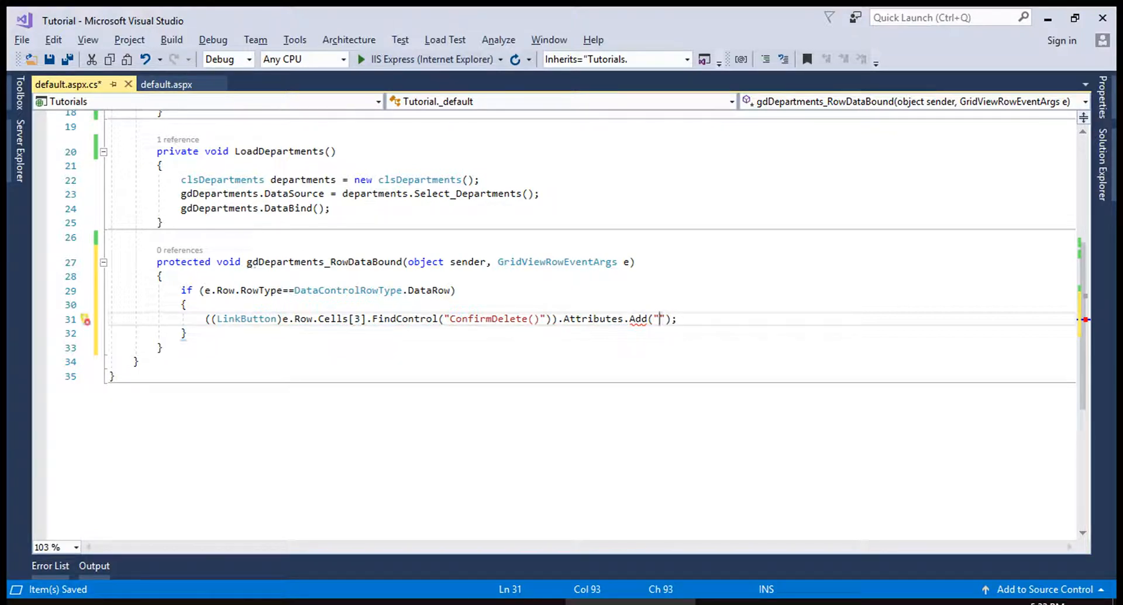
type("ConfirmDelete")
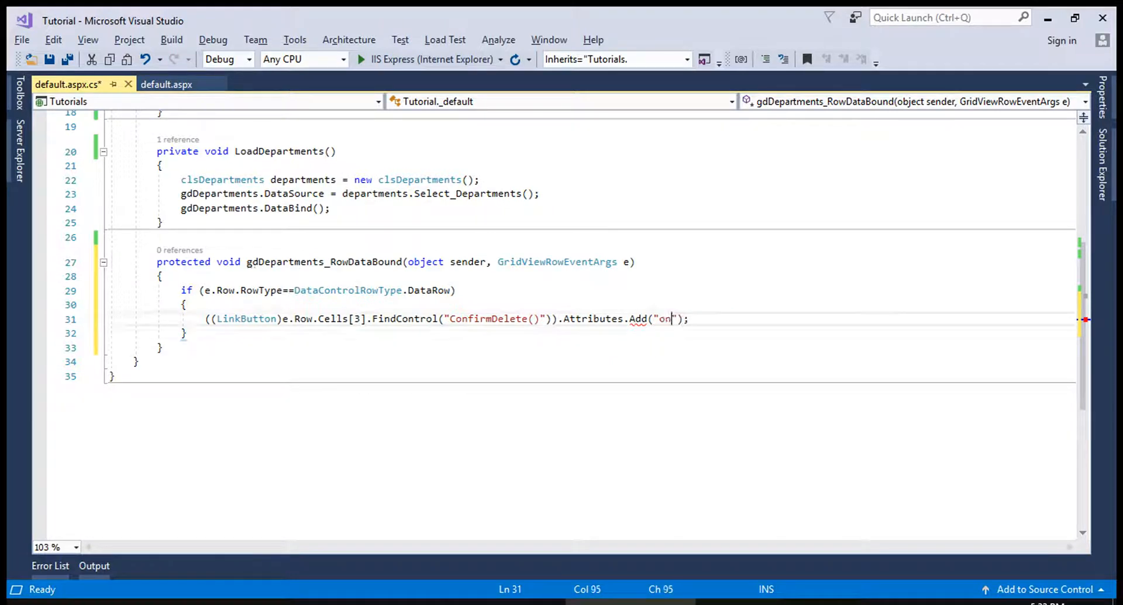
type("click\",\"")
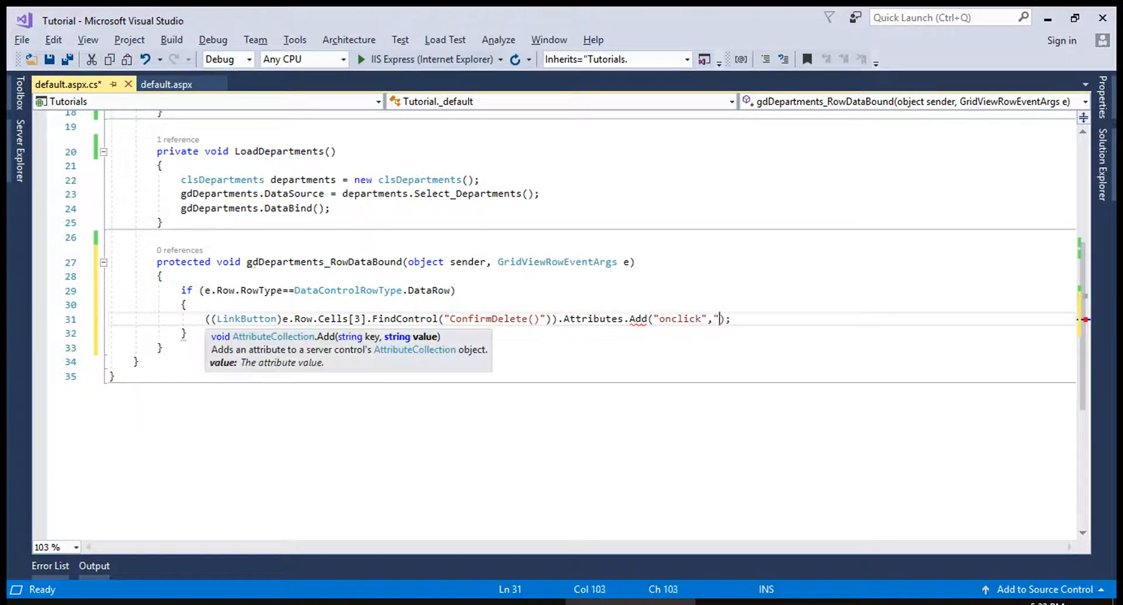
type("retu")
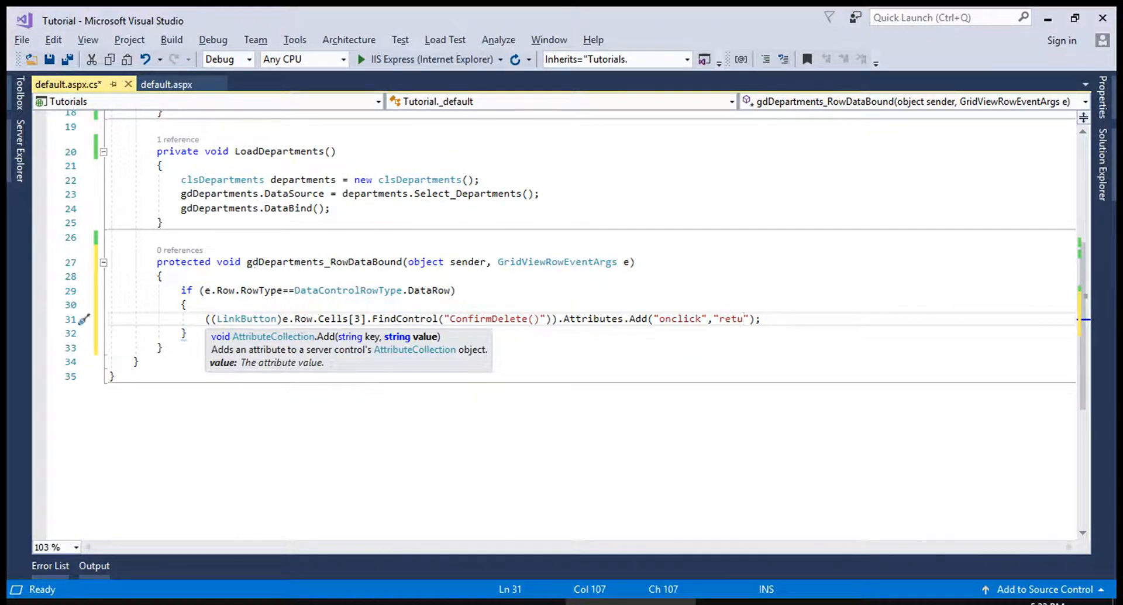
type("javascript: ConfirmDelete(")
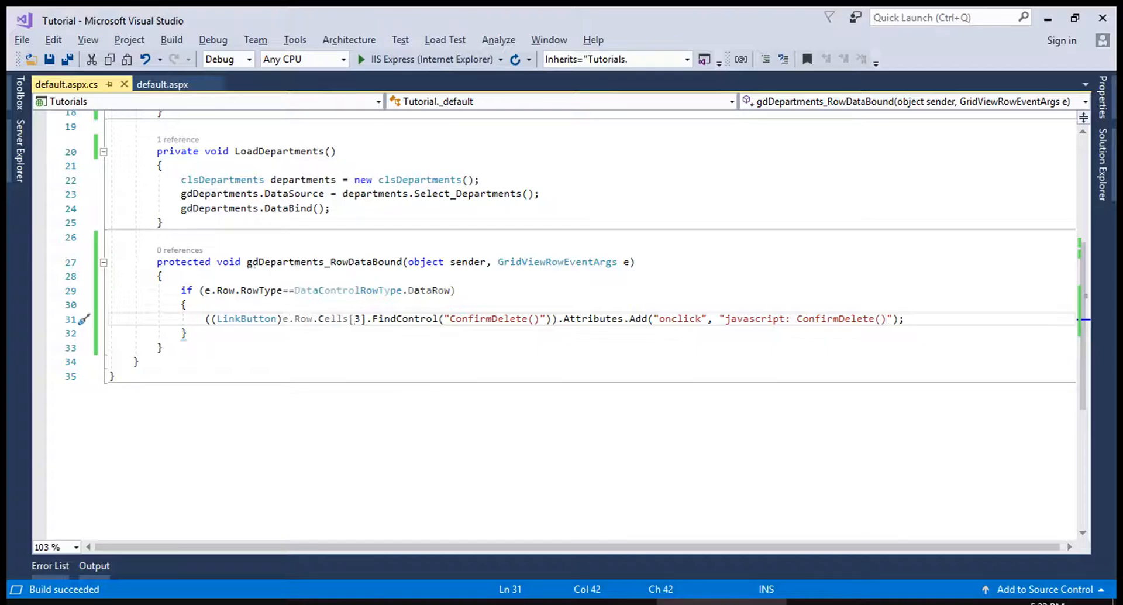
Copy lnkDelete2 from the markup into the FindControl argument and drop the DepartmentID BoundField
left_click(161, 84)
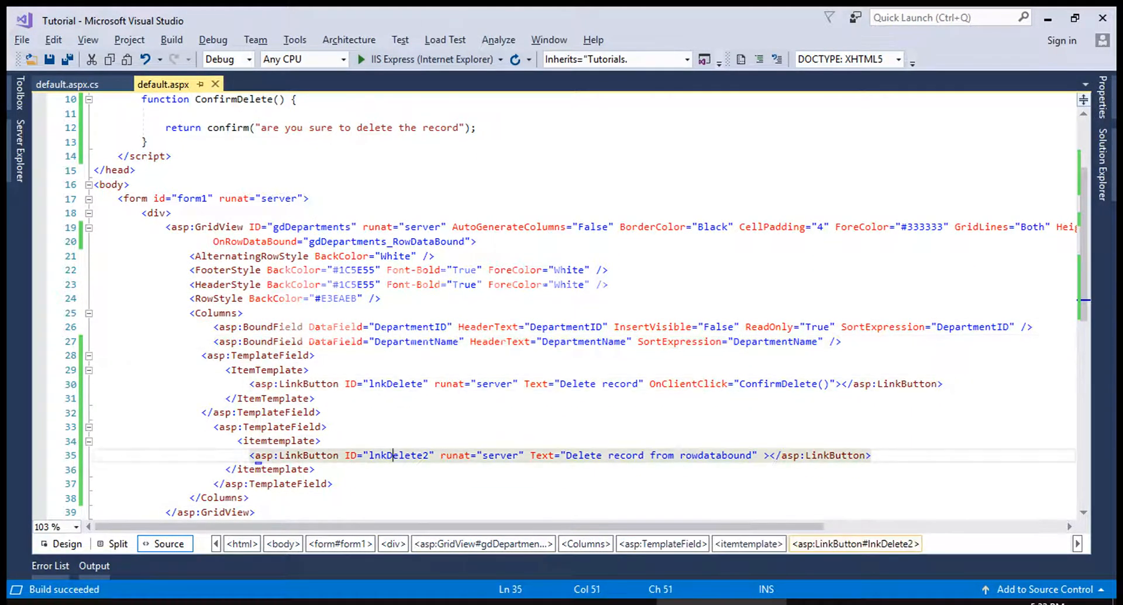
double_click(397, 455)
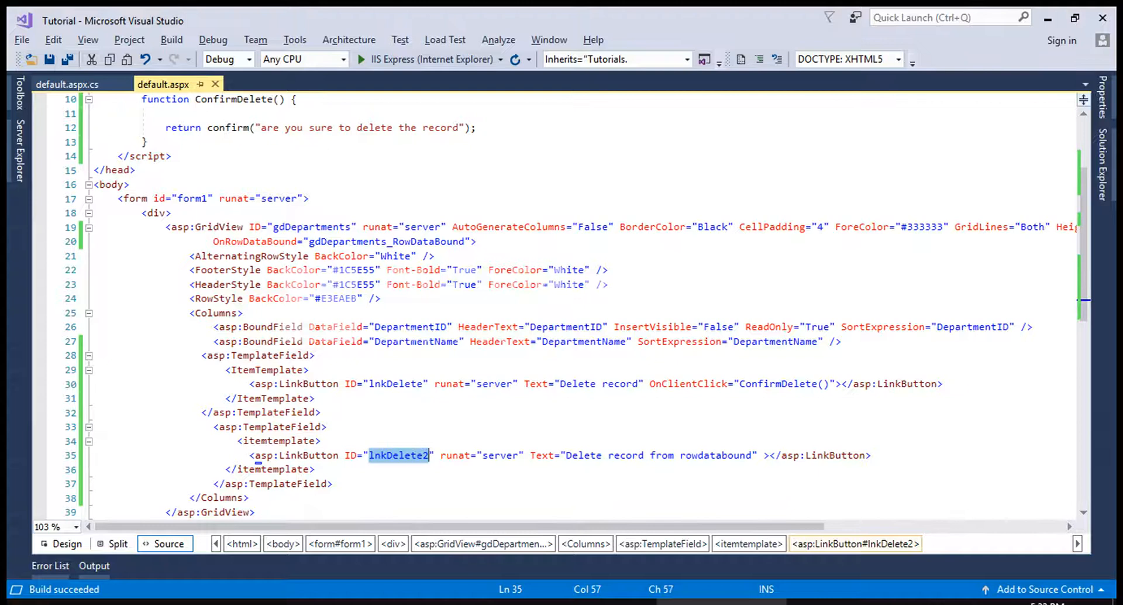
left_click(67, 84)
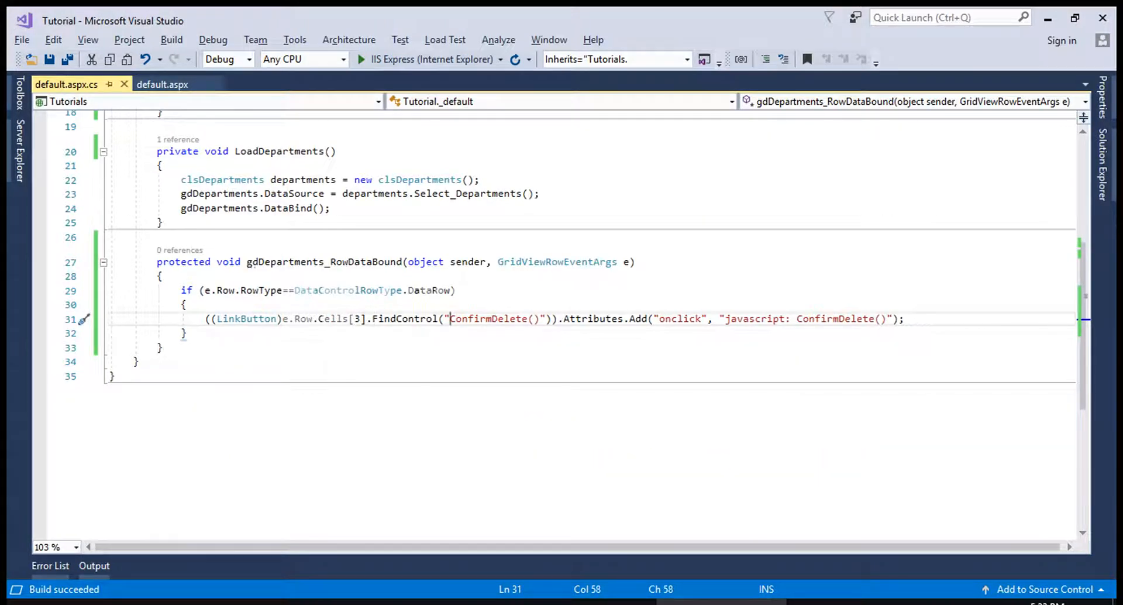
left_click(539, 319)
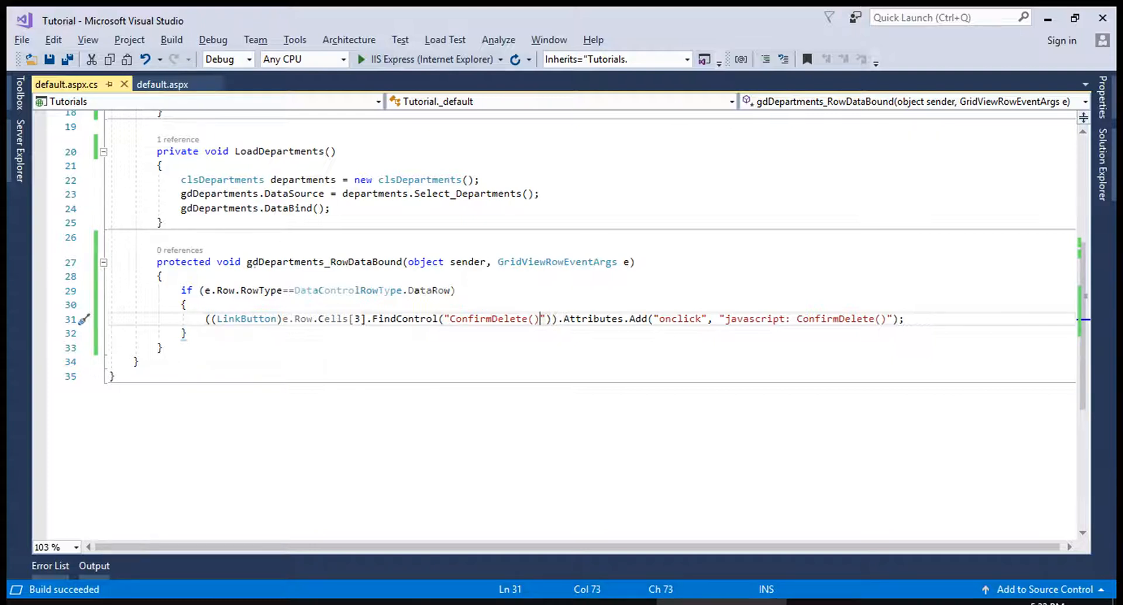
type("lnkDelete2")
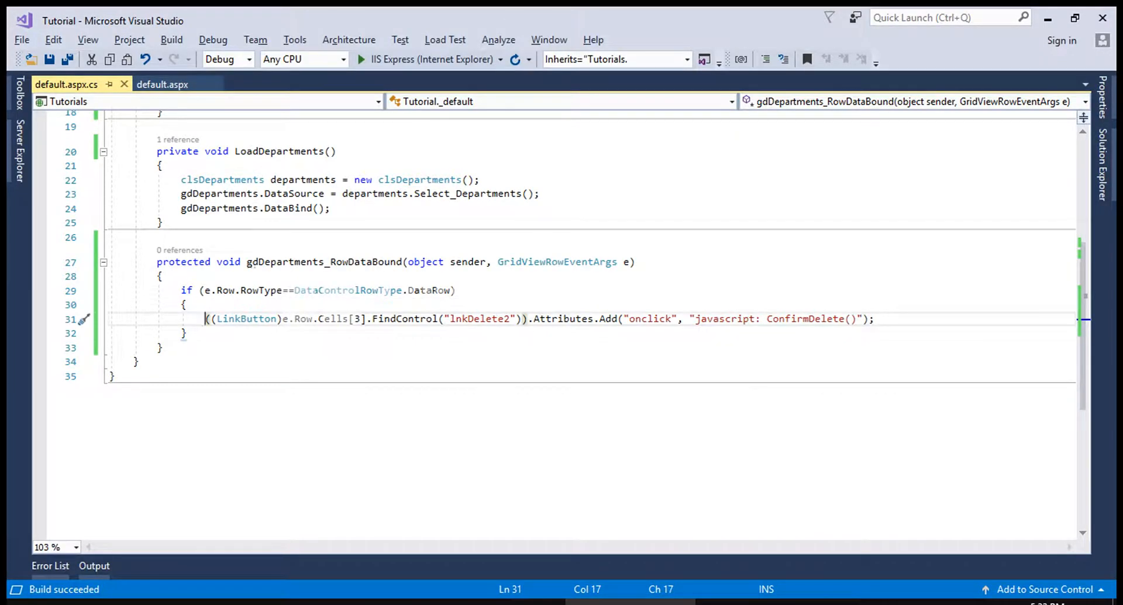
left_click(161, 84)
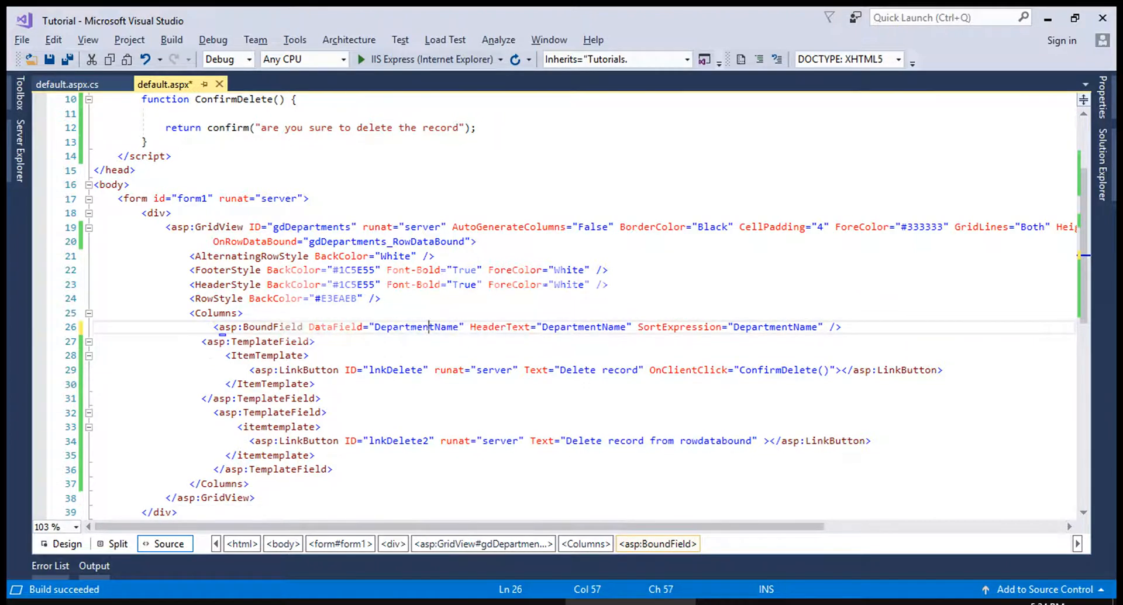
Return to the code-behind and locate Cells[3].FindControl("lnkDelete2") in the RowDataBound handler
left_click(64, 85)
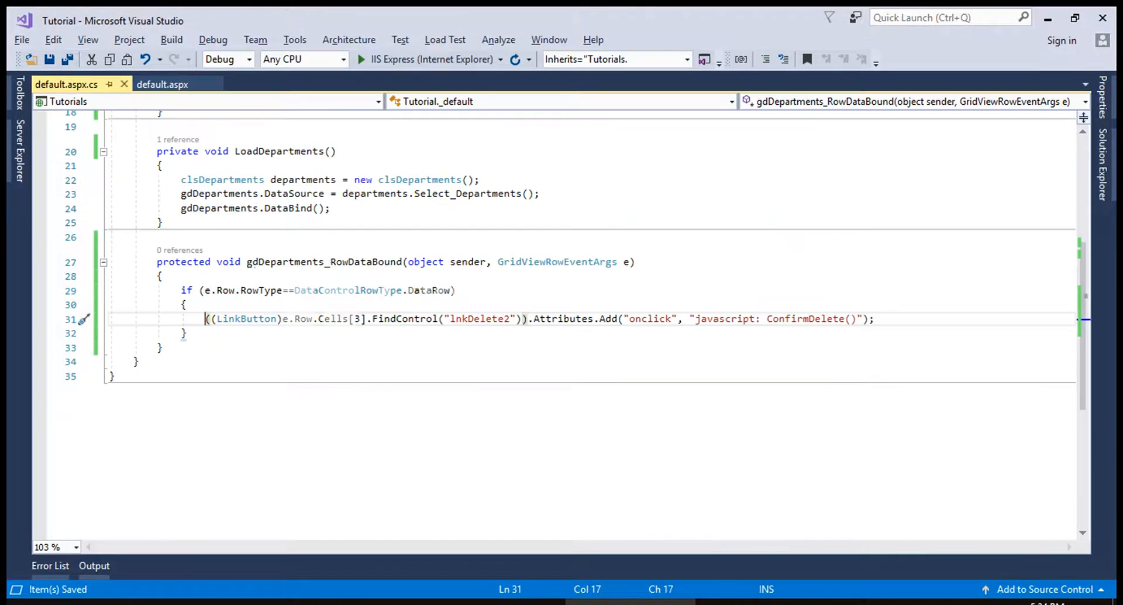
left_click(321, 319)
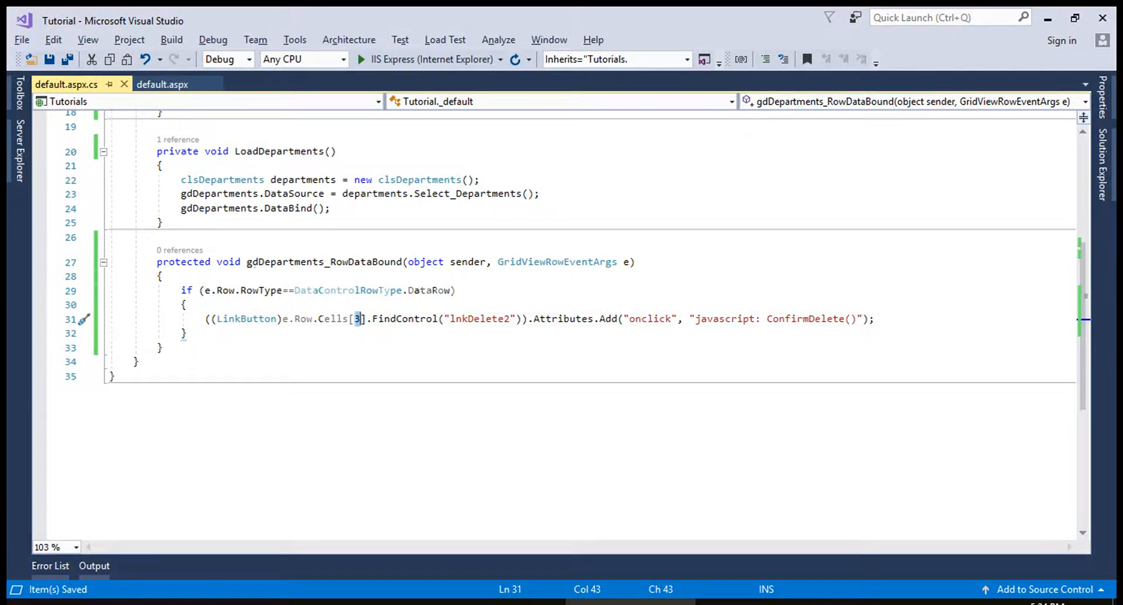
left_click(363, 59)
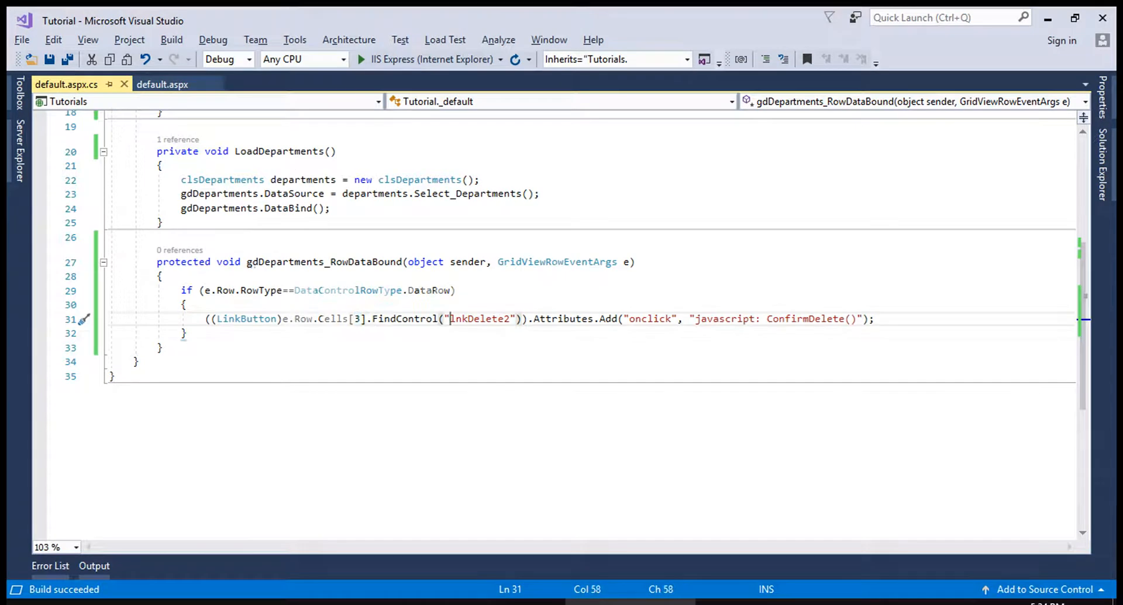
Check the grid markup's one bound column and two template columns against the handler's cell index
left_click(163, 84)
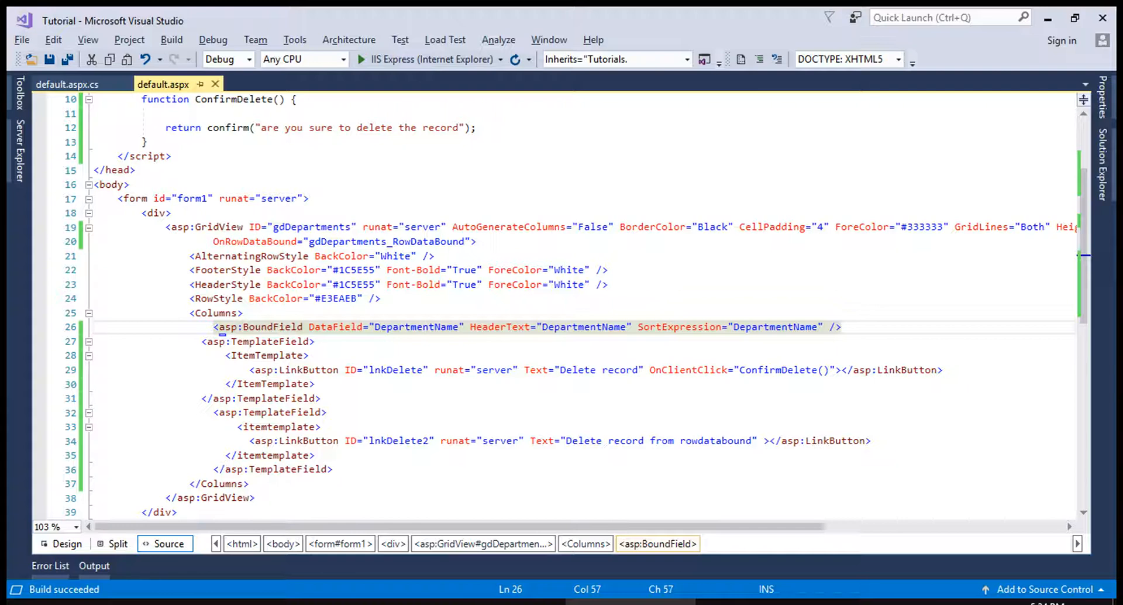
left_click(66, 84)
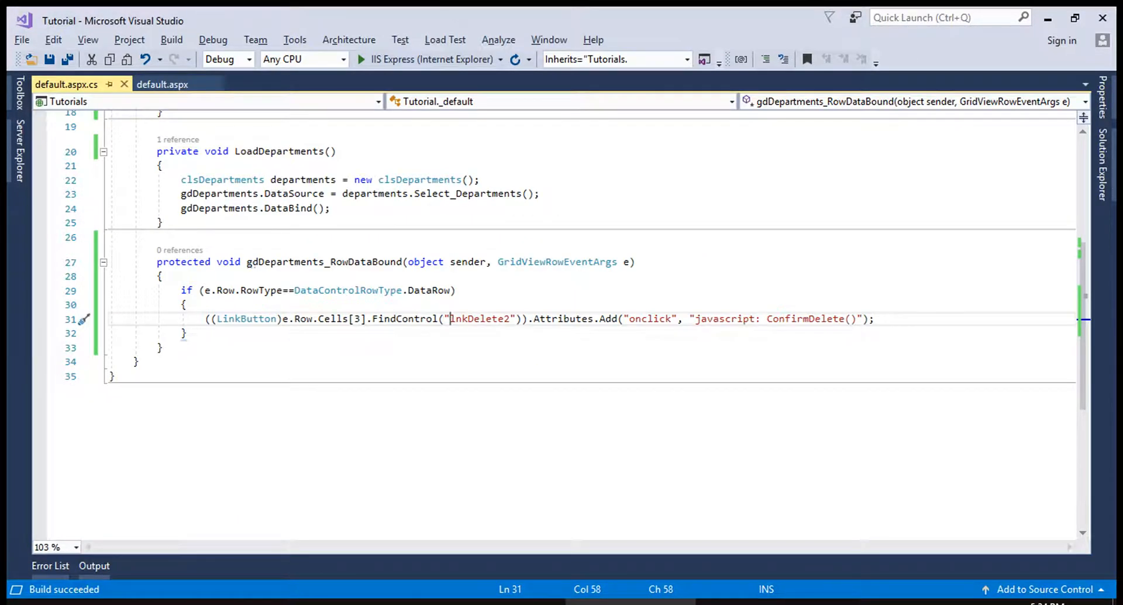
left_click(163, 84)
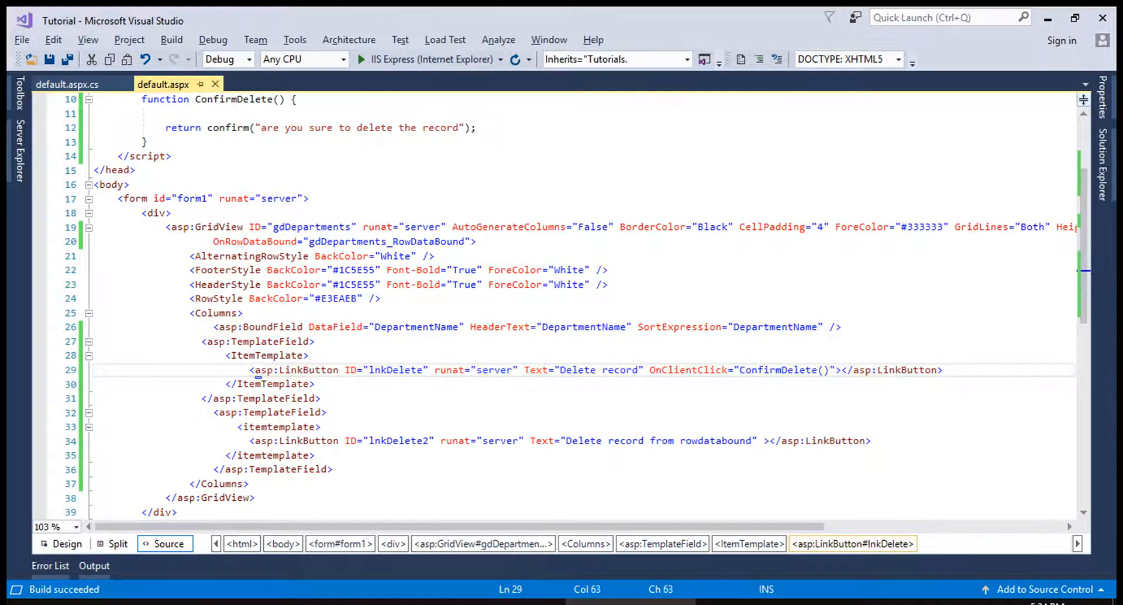
double_click(689, 369)
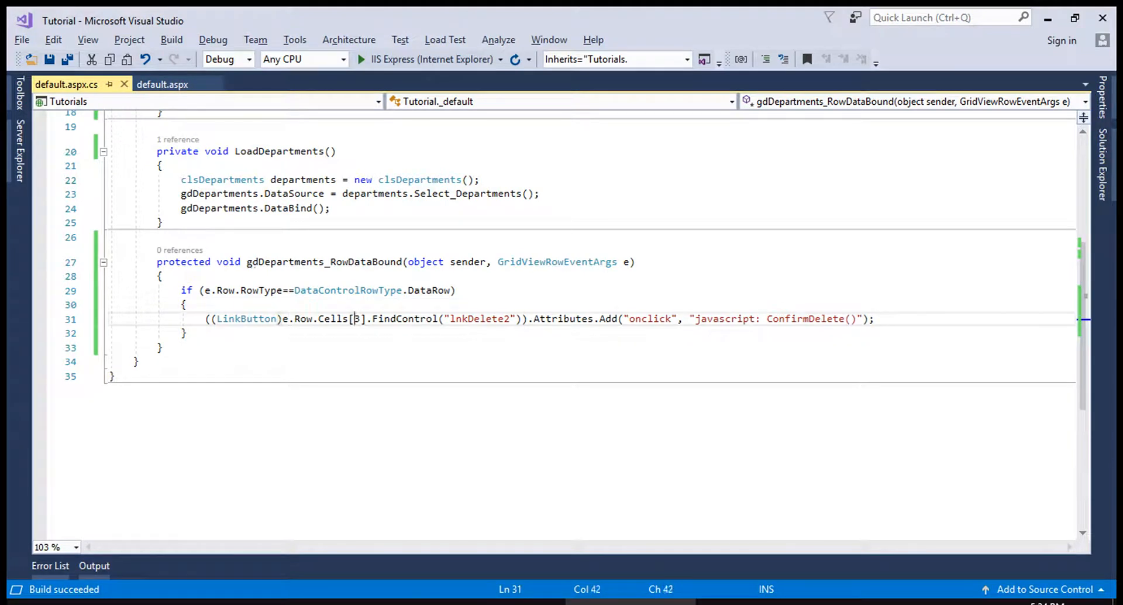
Replace Cells[3] with Cells[(gdDepartments.Columns.Count-1)] so the handler targets the grid's last column
type("gdDepartments_RowDataBound")
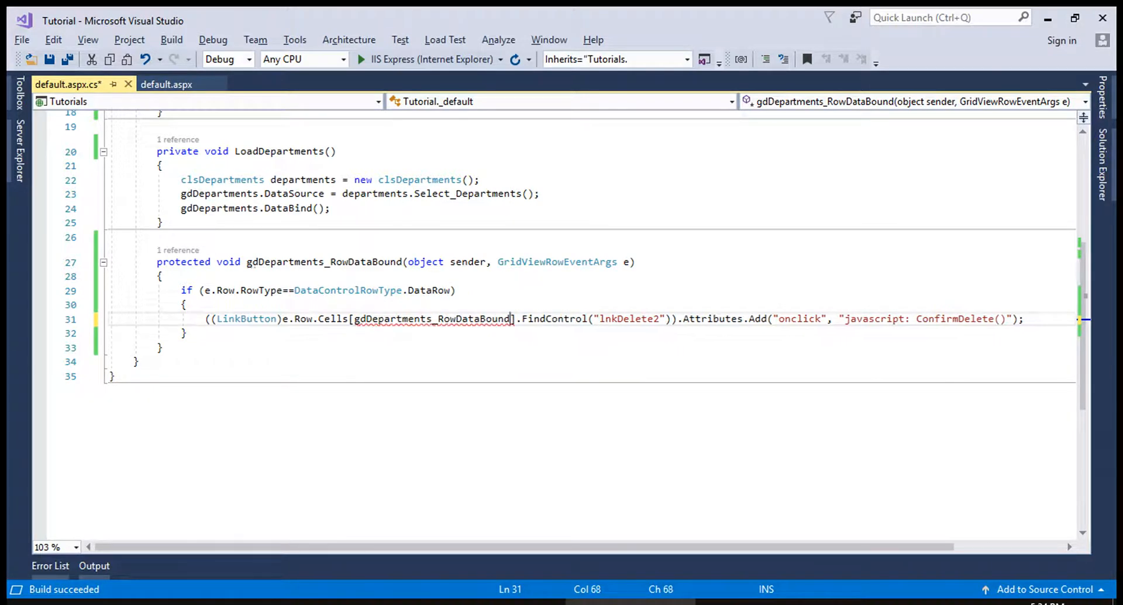
type(".cel")
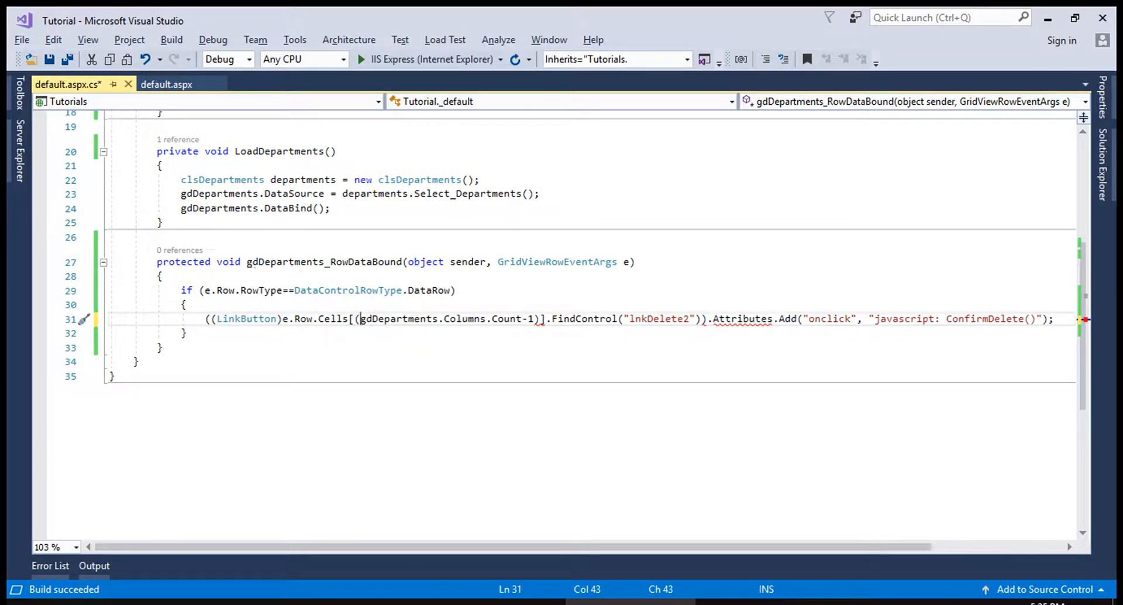
double_click(399, 318)
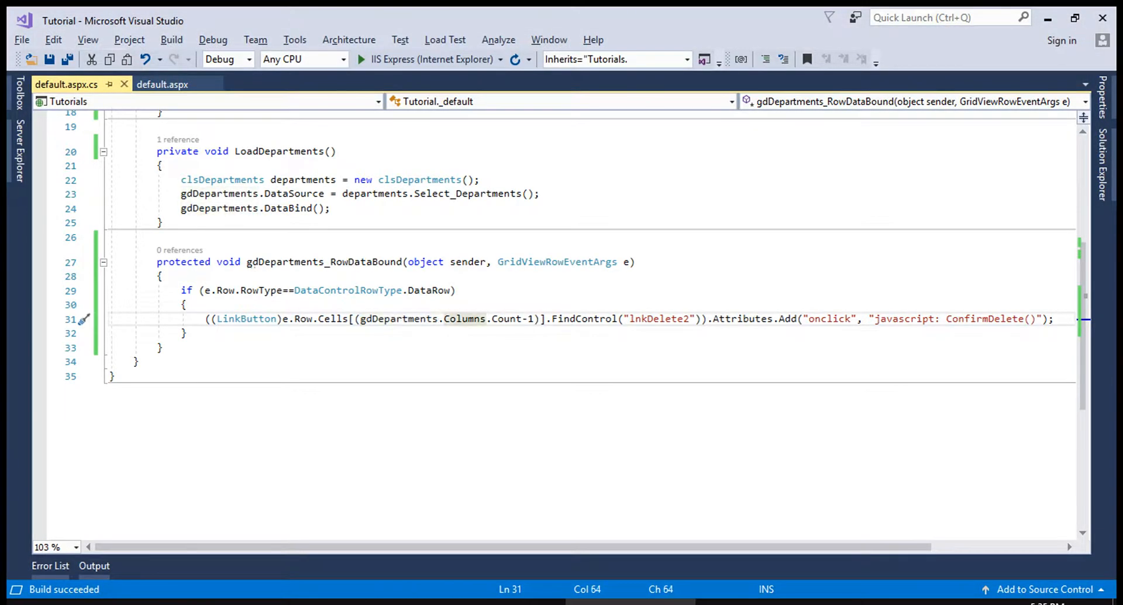
left_click(162, 84)
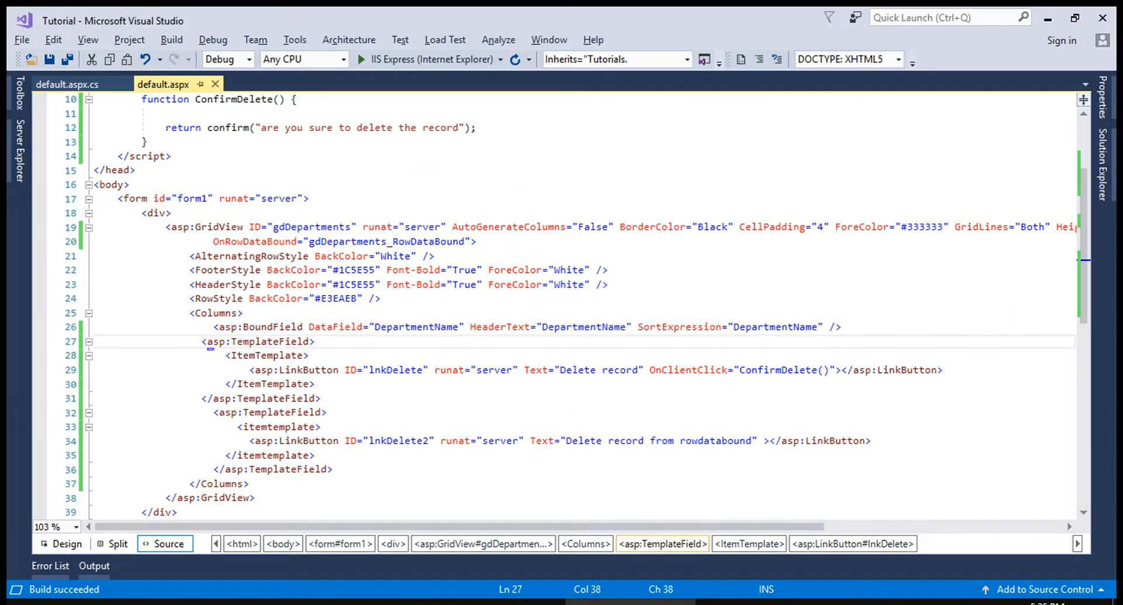